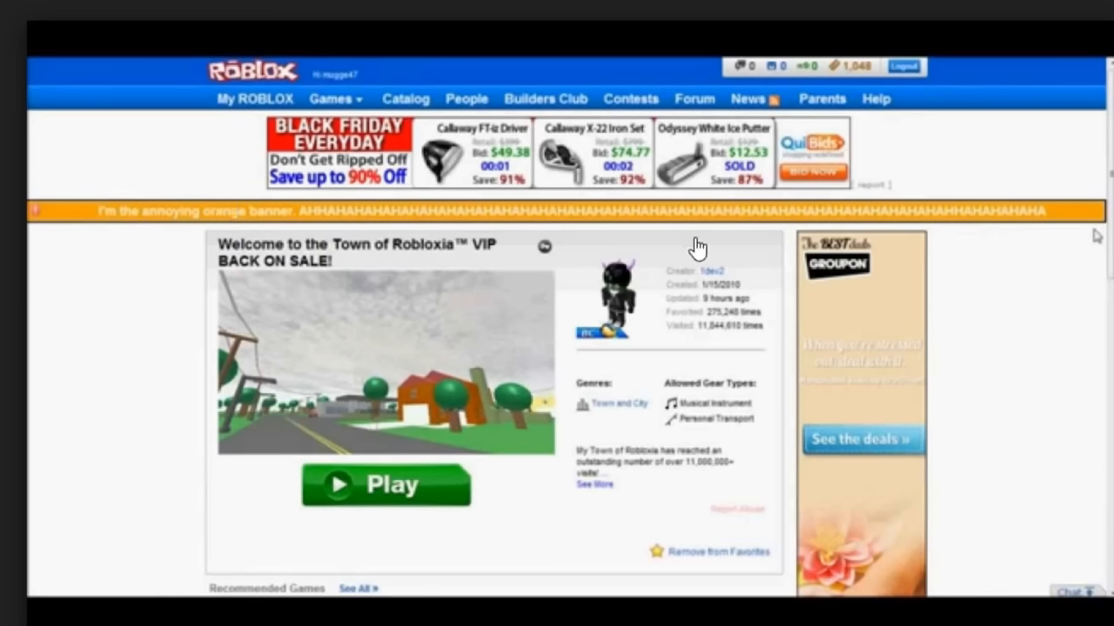
mouse_move(292, 139)
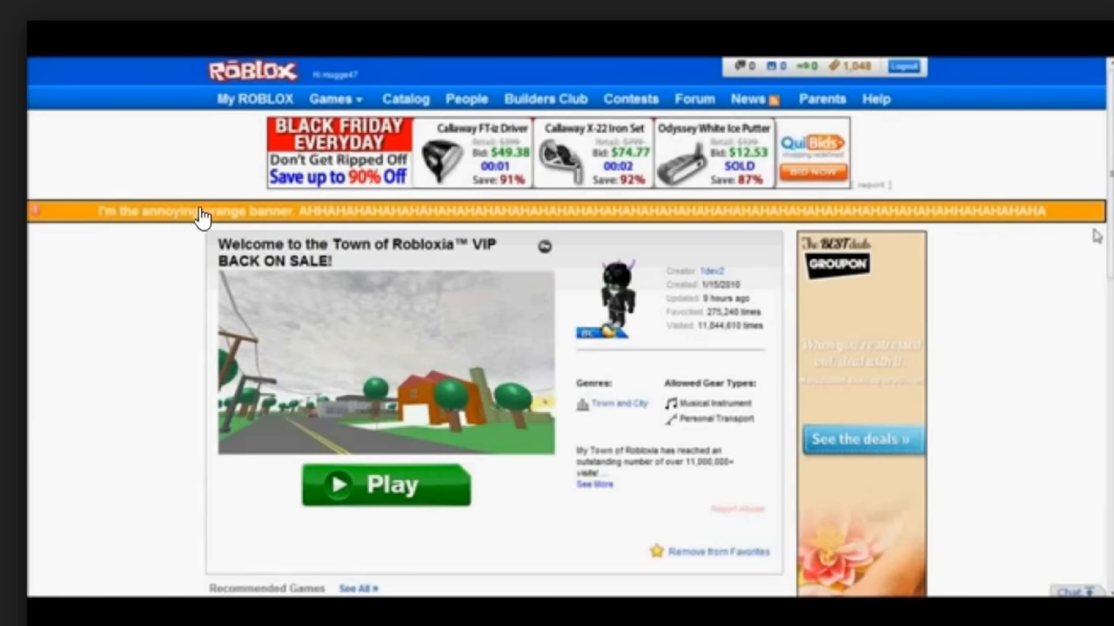
mouse_move(297, 226)
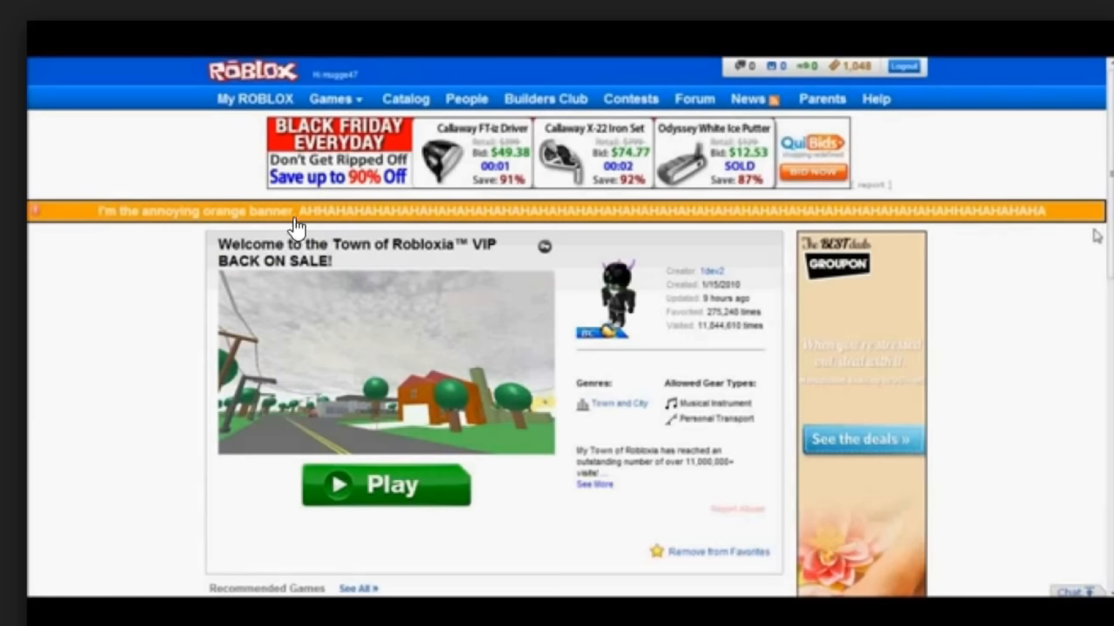
mouse_move(397, 230)
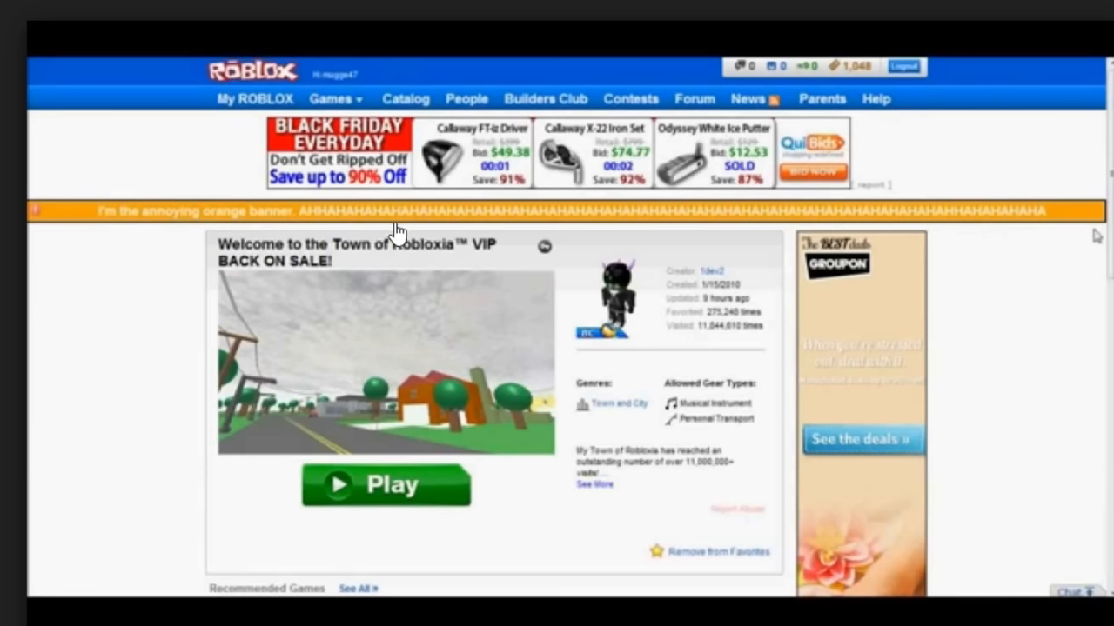
mouse_move(689, 247)
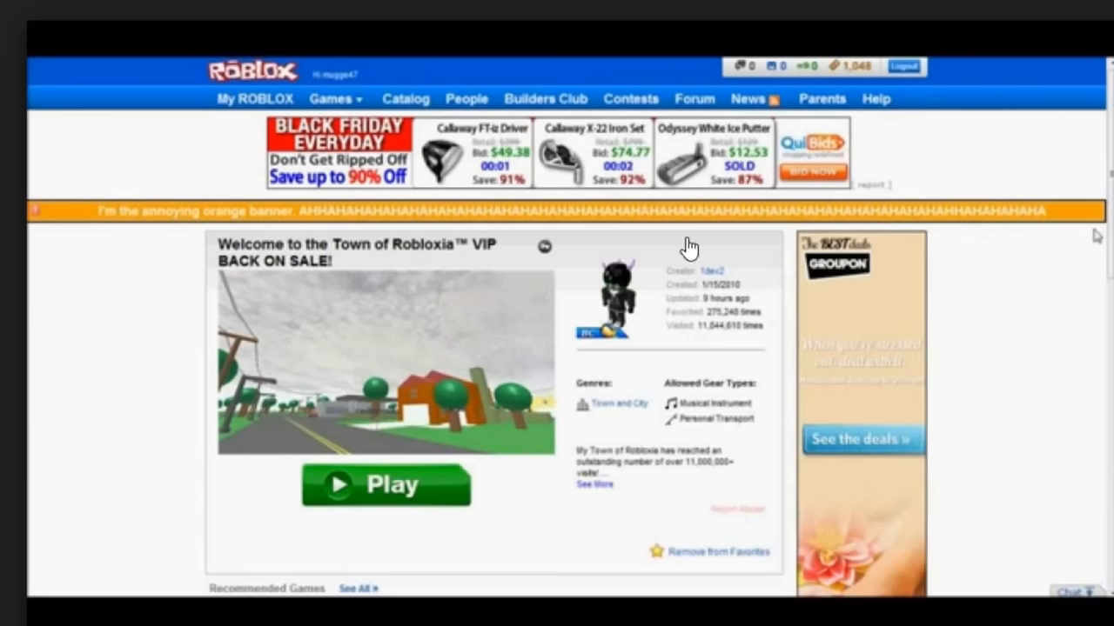
mouse_move(451, 254)
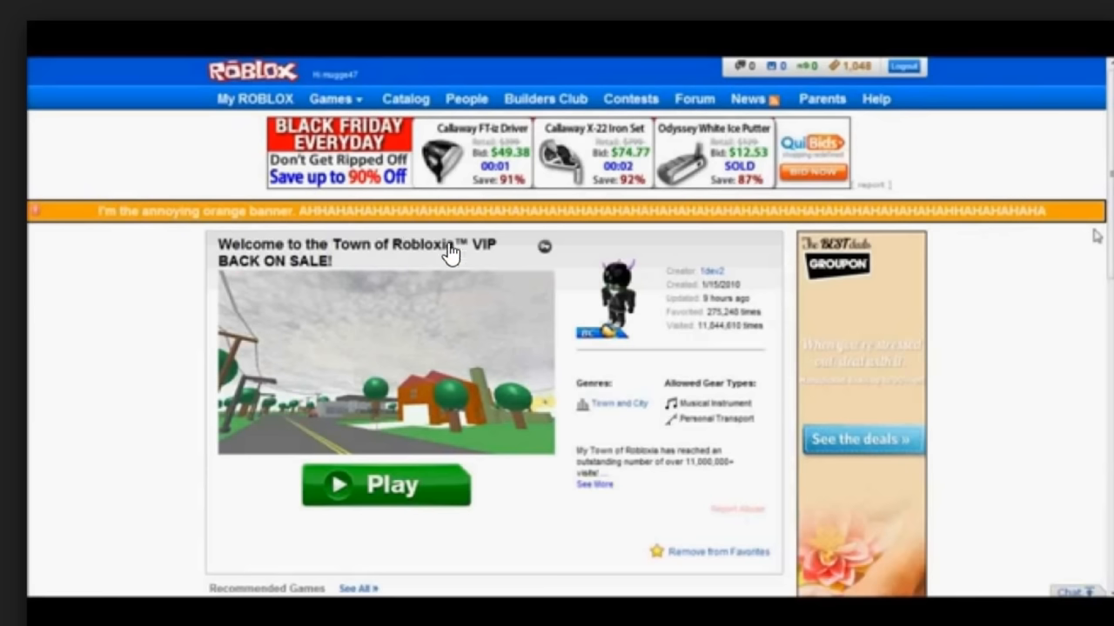
mouse_move(640, 206)
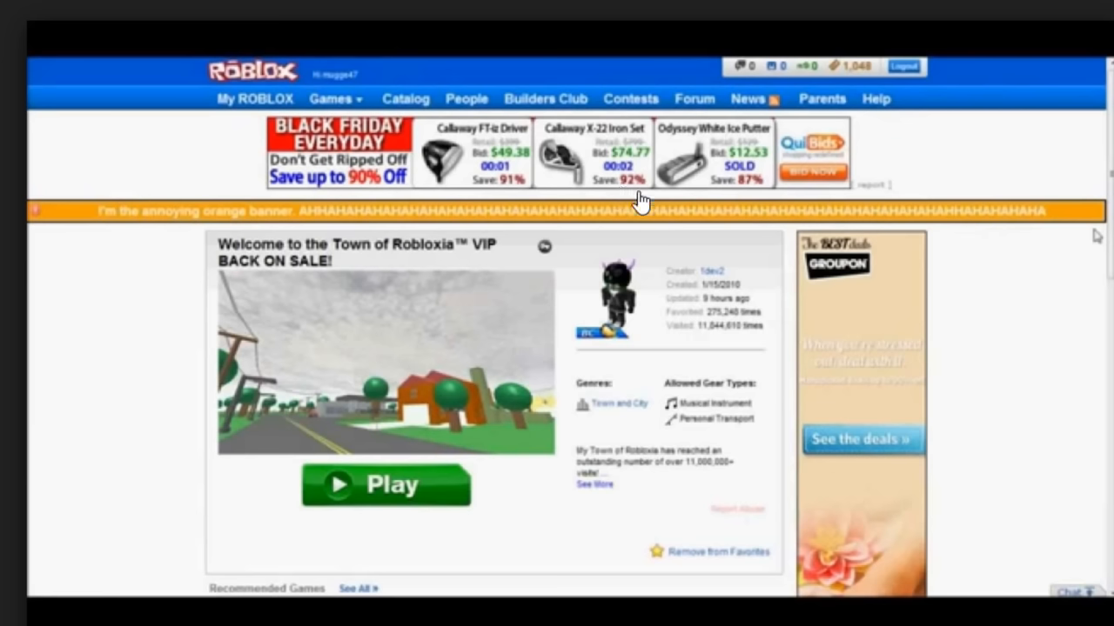
mouse_move(270, 230)
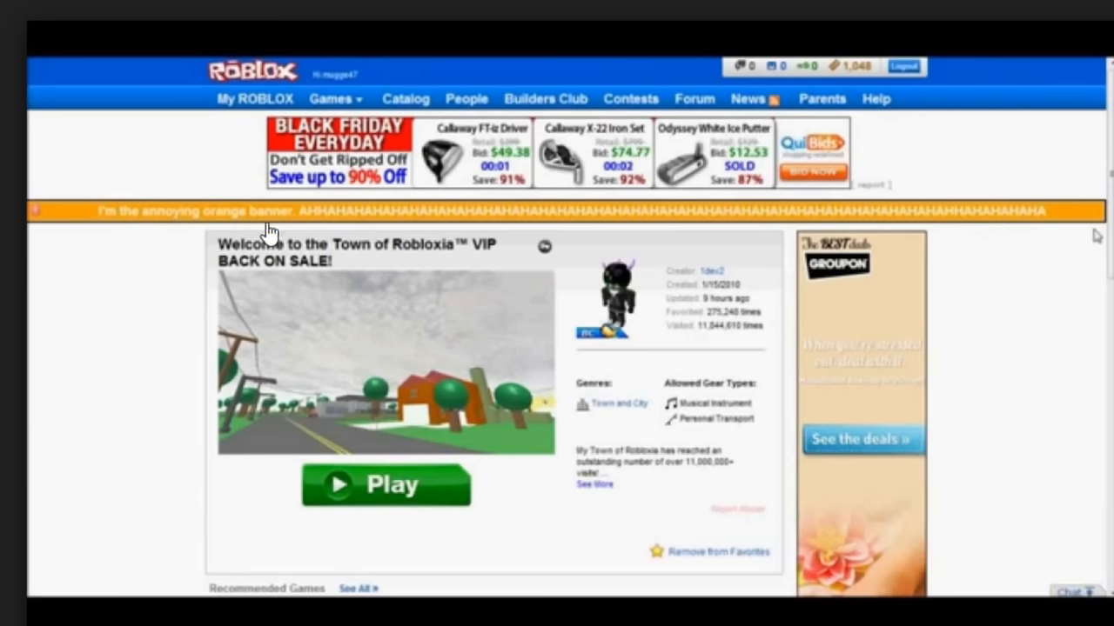
mouse_move(143, 224)
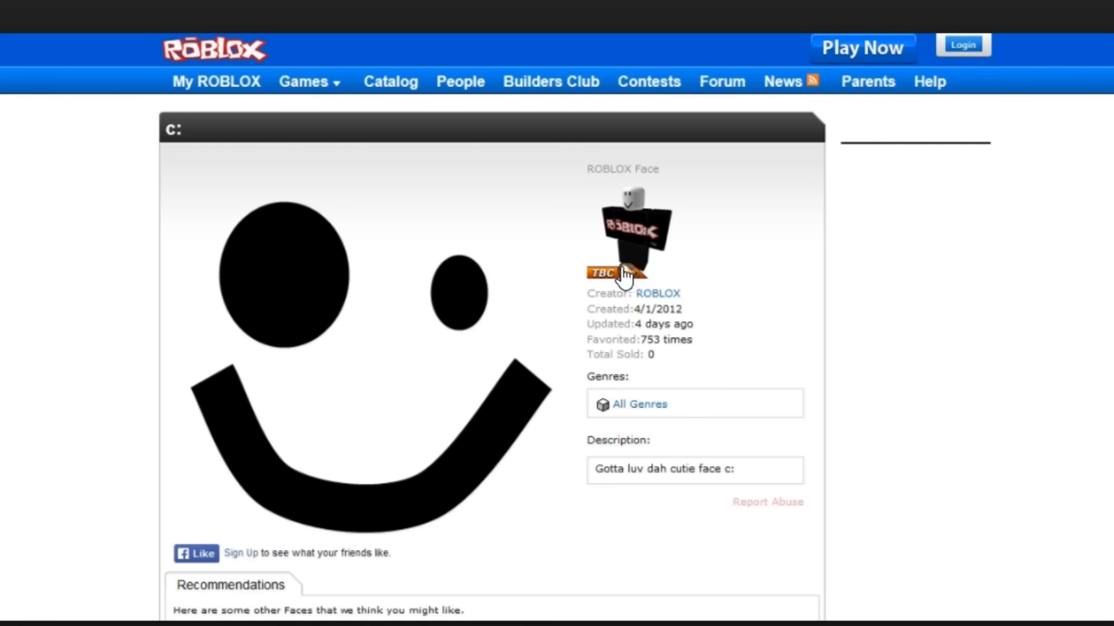
mouse_move(597, 320)
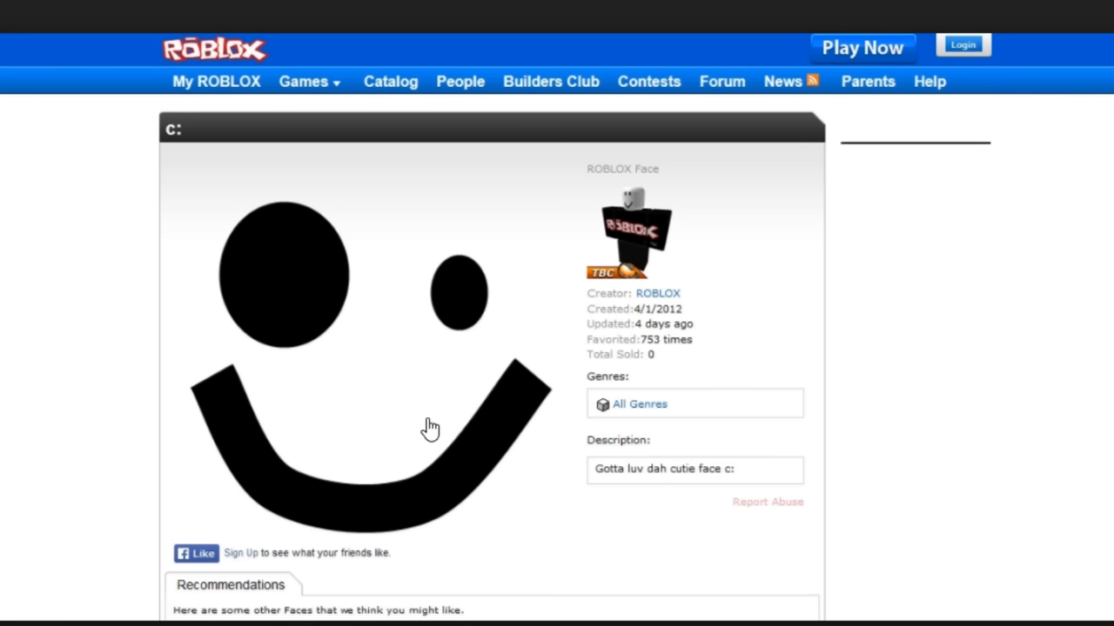
mouse_move(452, 329)
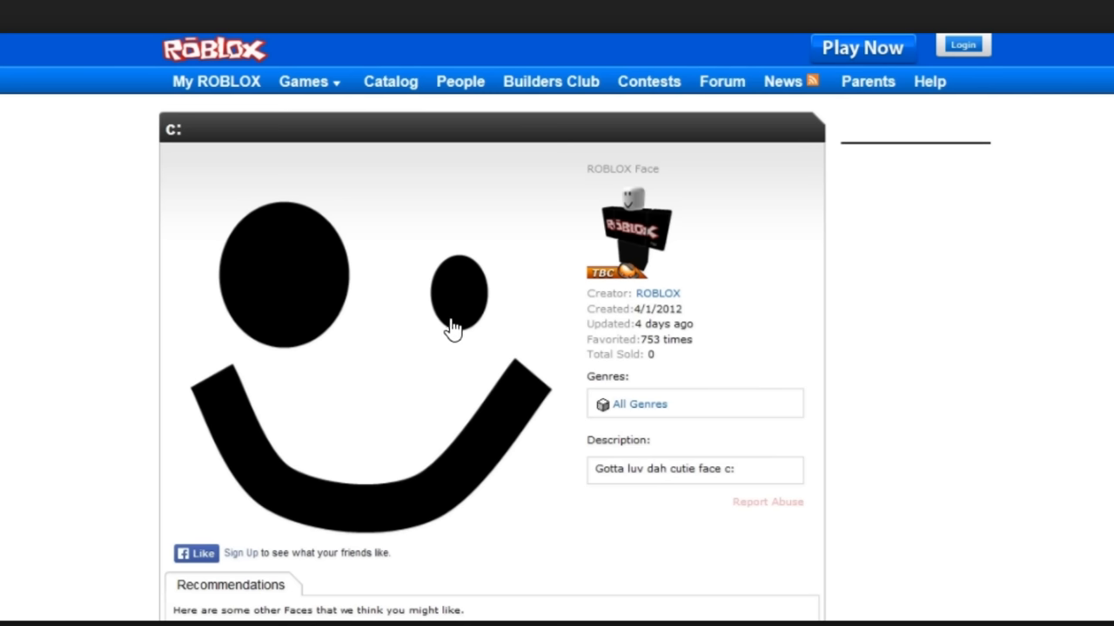
mouse_move(453, 313)
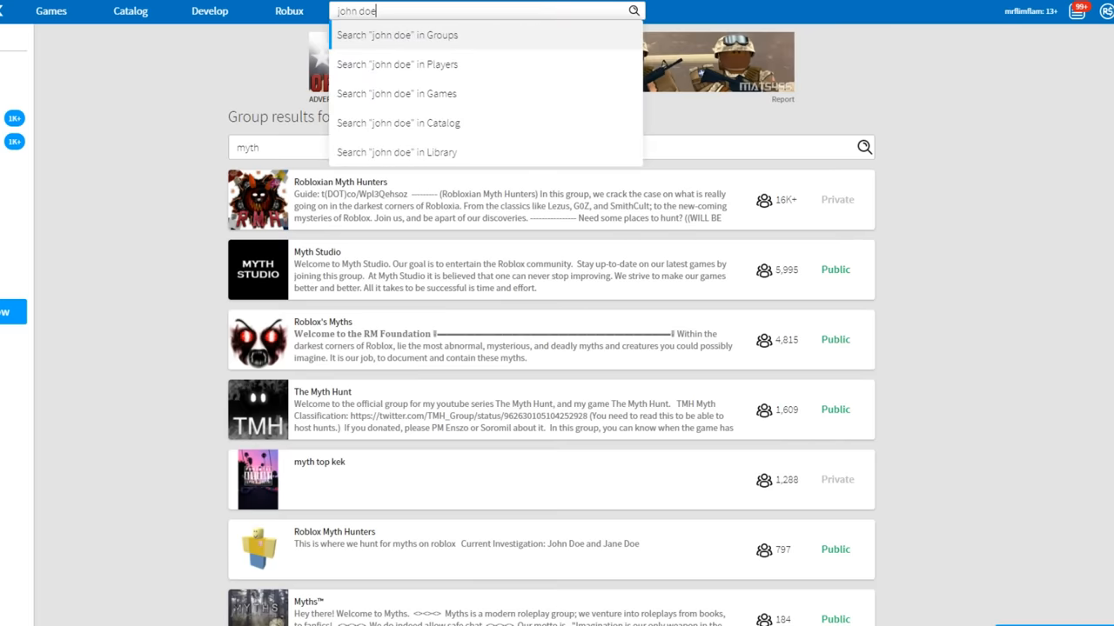
Run a Players search for minish and select the name in the results heading.
left_click(397, 63)
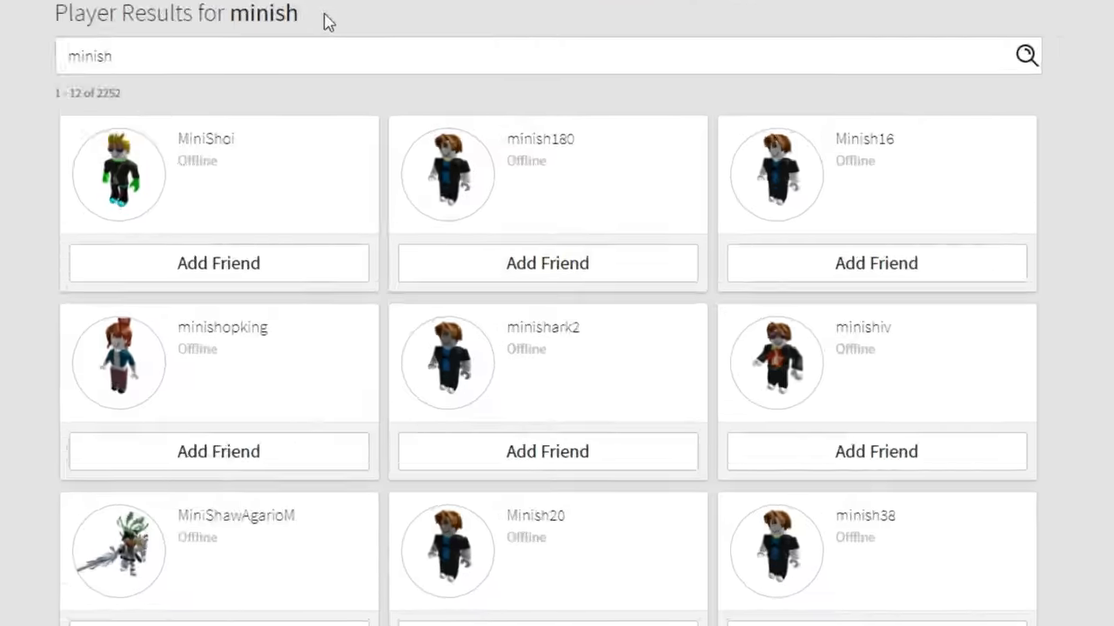
double_click(263, 14)
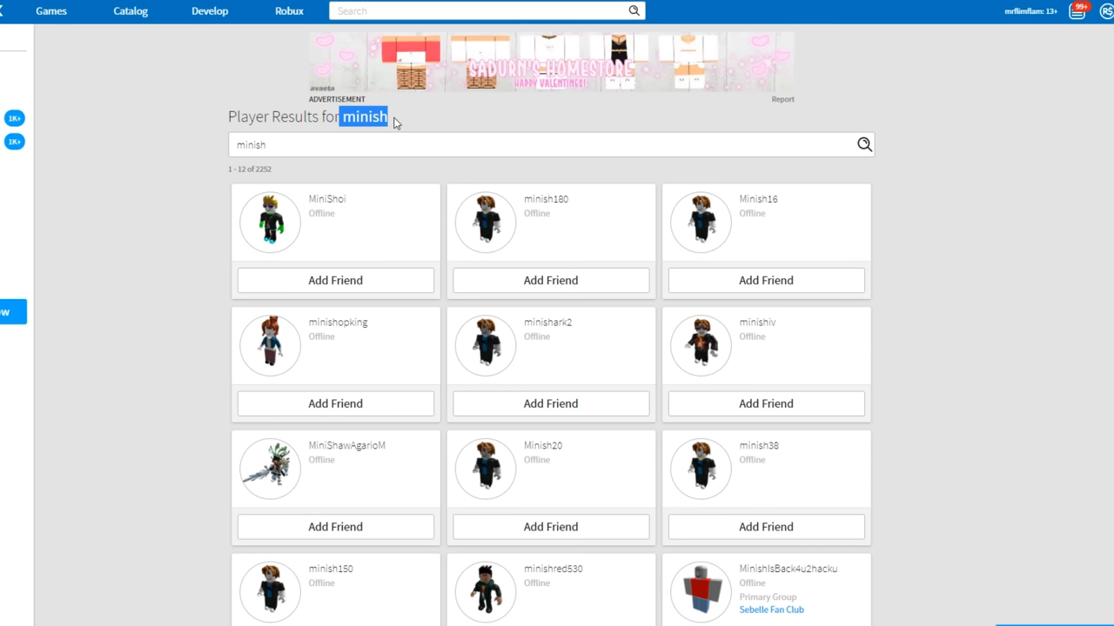
mouse_move(271, 97)
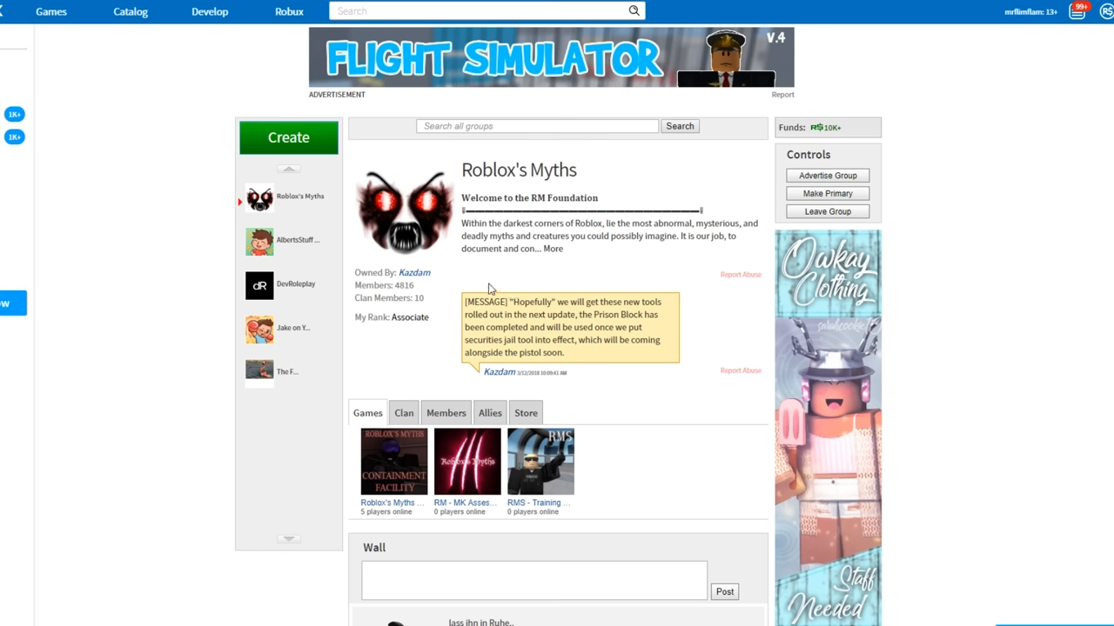
mouse_move(488, 412)
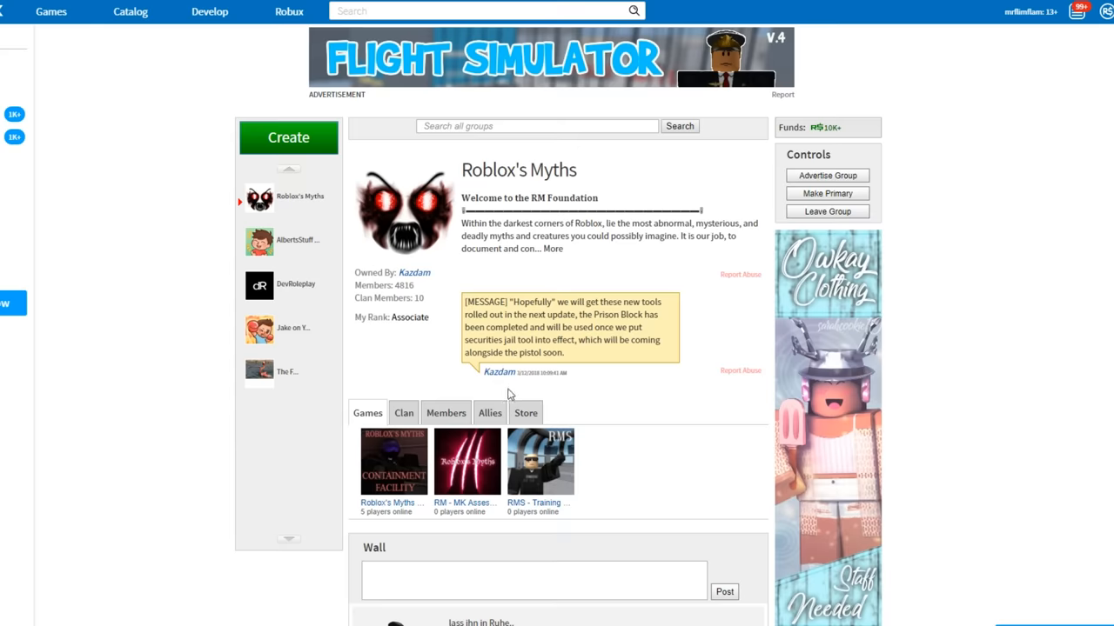
Show the allies of Roblox's Myths and browse down to Robloxian Myth Hunters.
left_click(489, 413)
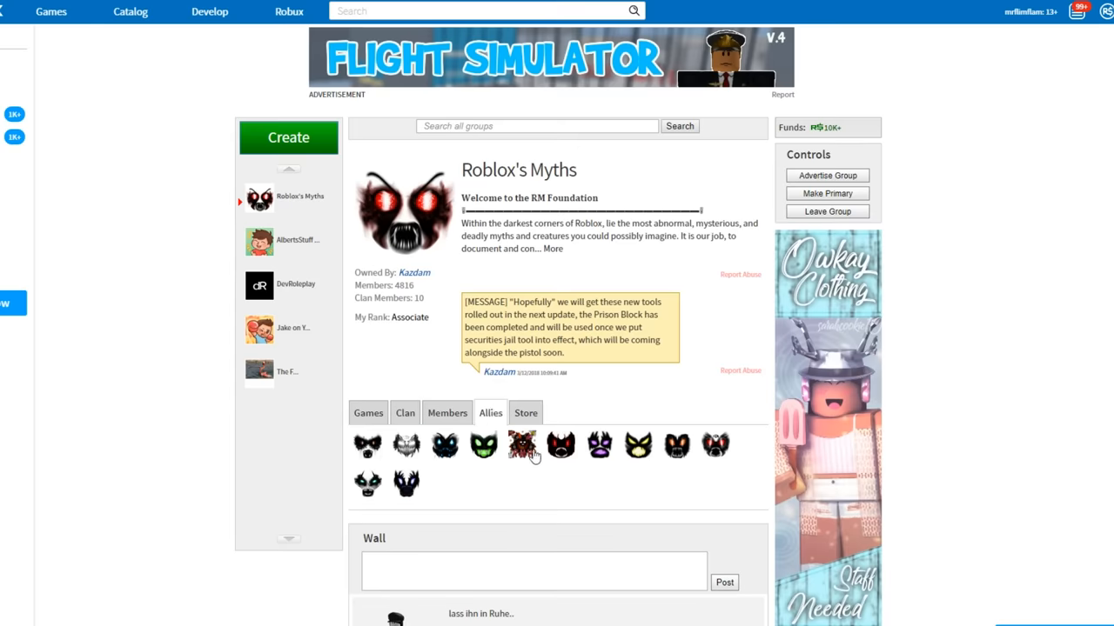
scroll("down", 3)
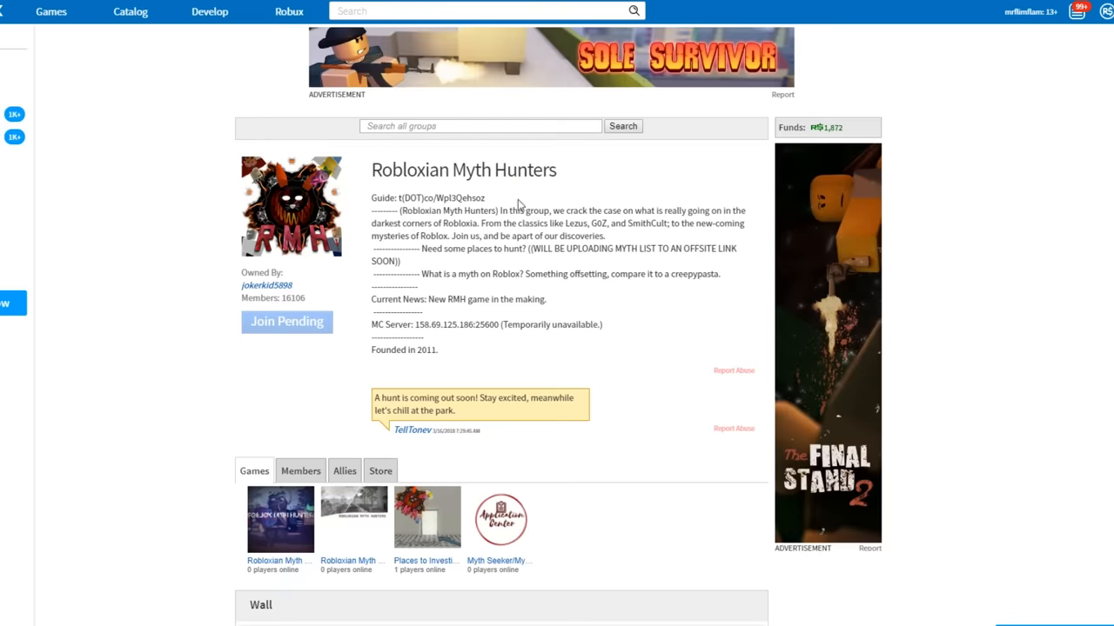
mouse_move(470, 328)
type("0")
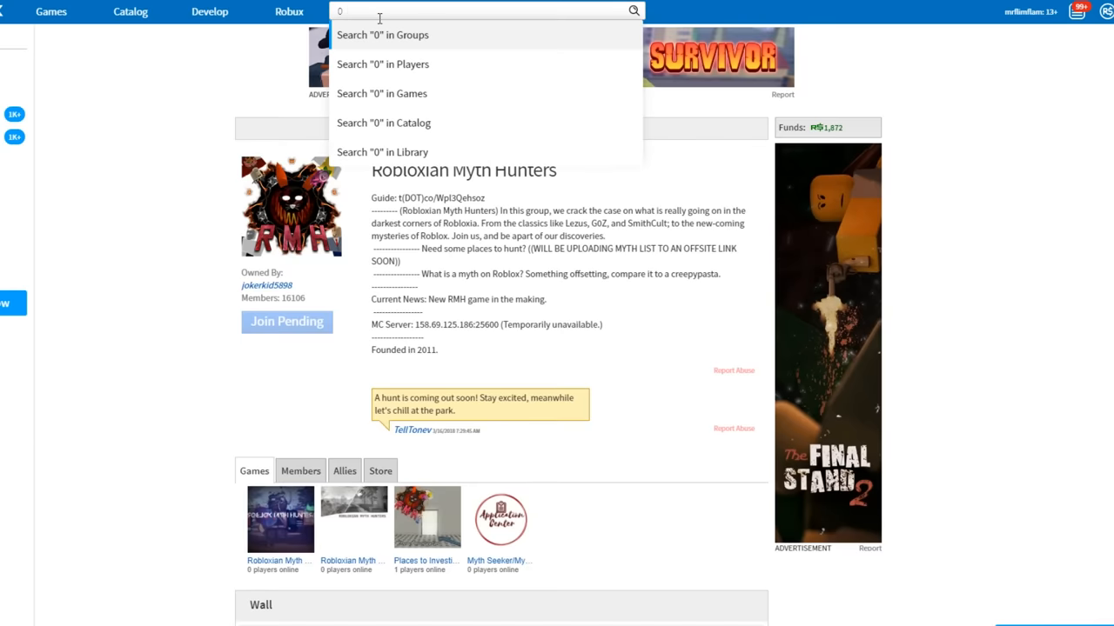
Search players for 0_005 and select the account name in the results.
type("_005")
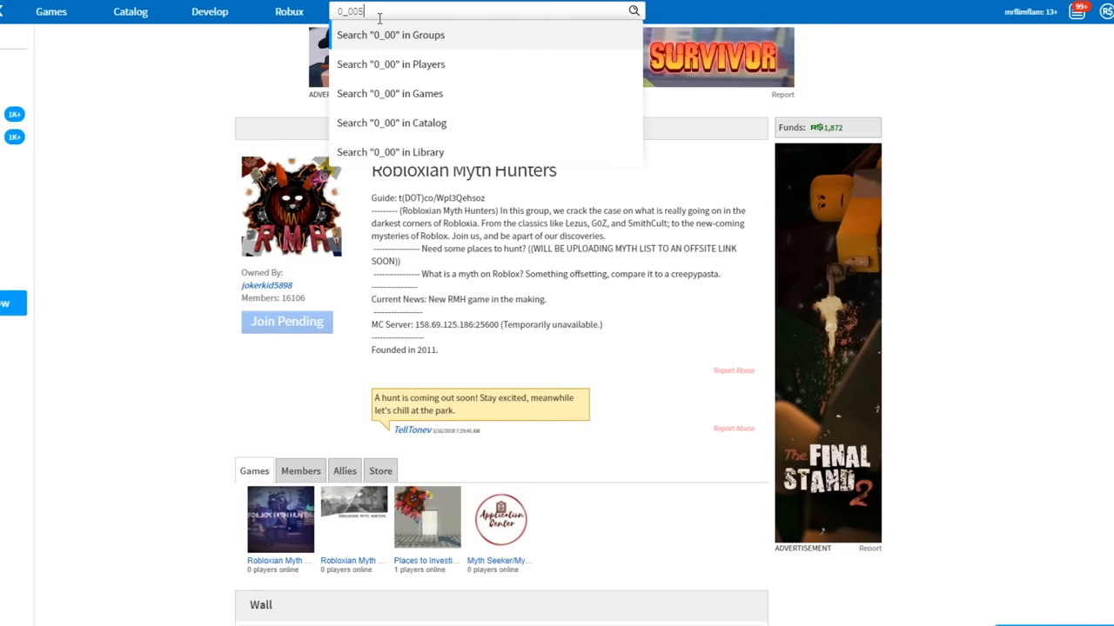
type("5")
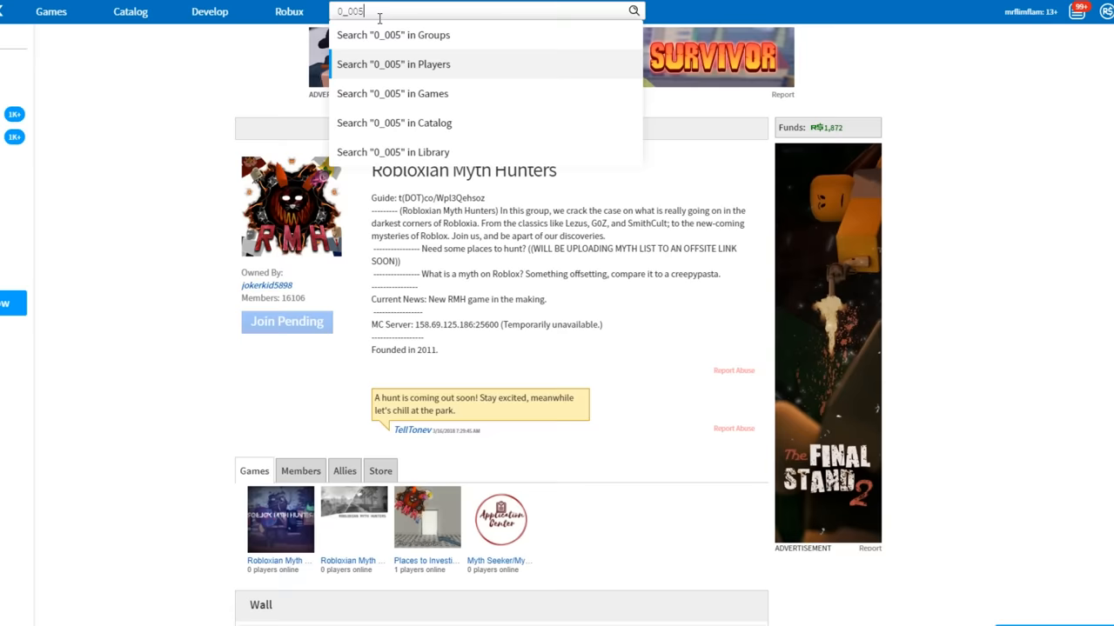
left_click(393, 63)
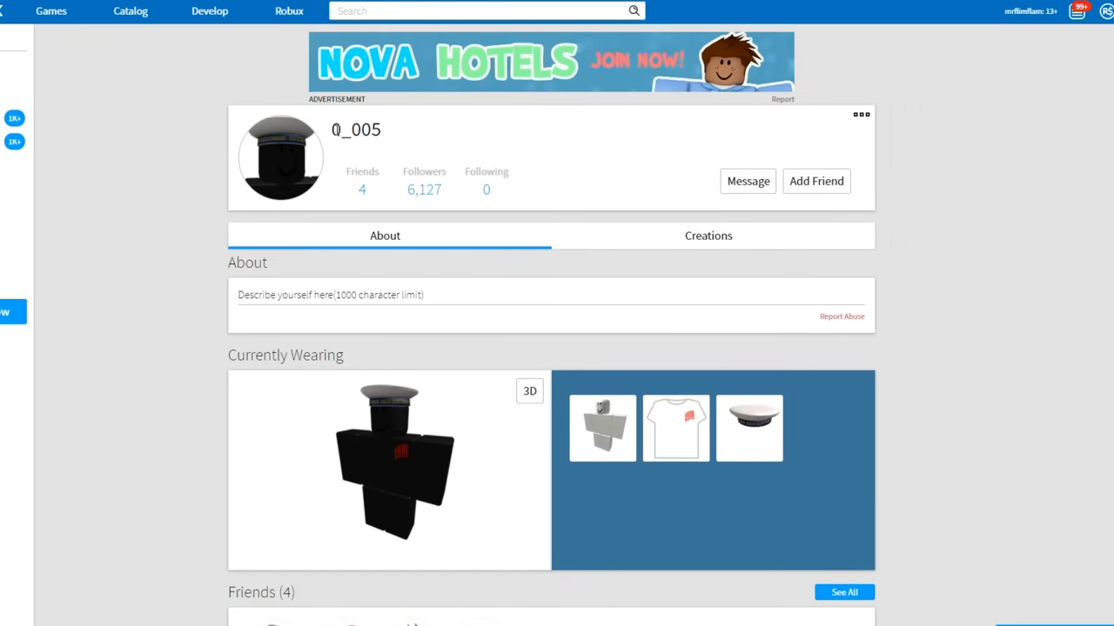
double_click(355, 129)
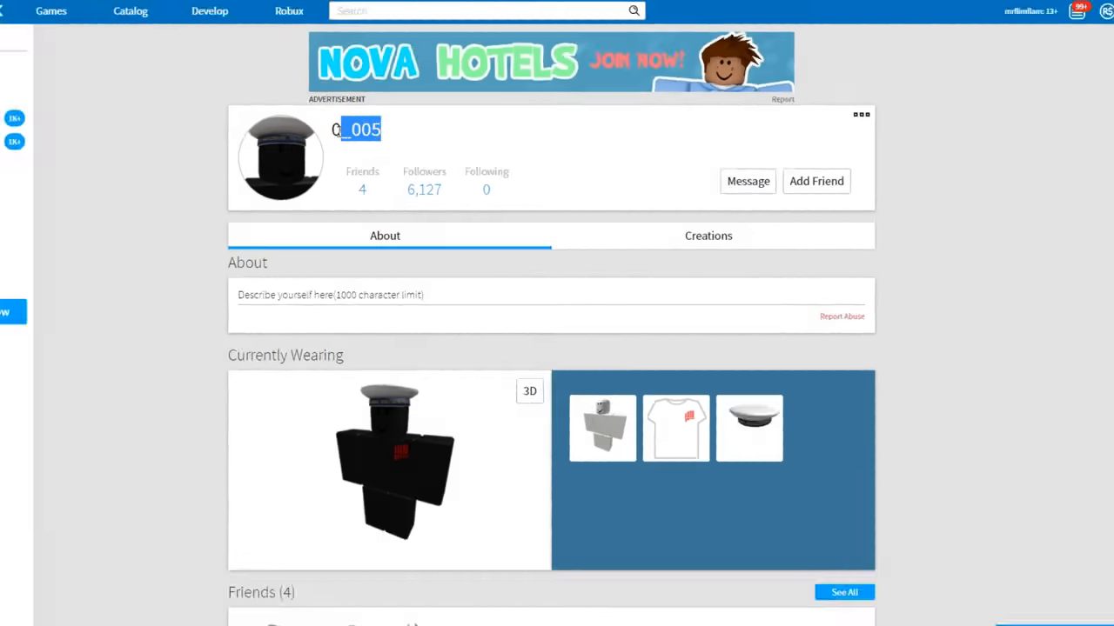
On the 0_005 profile, highlight the game card's title and stats text, then clear it.
scroll("down", 3)
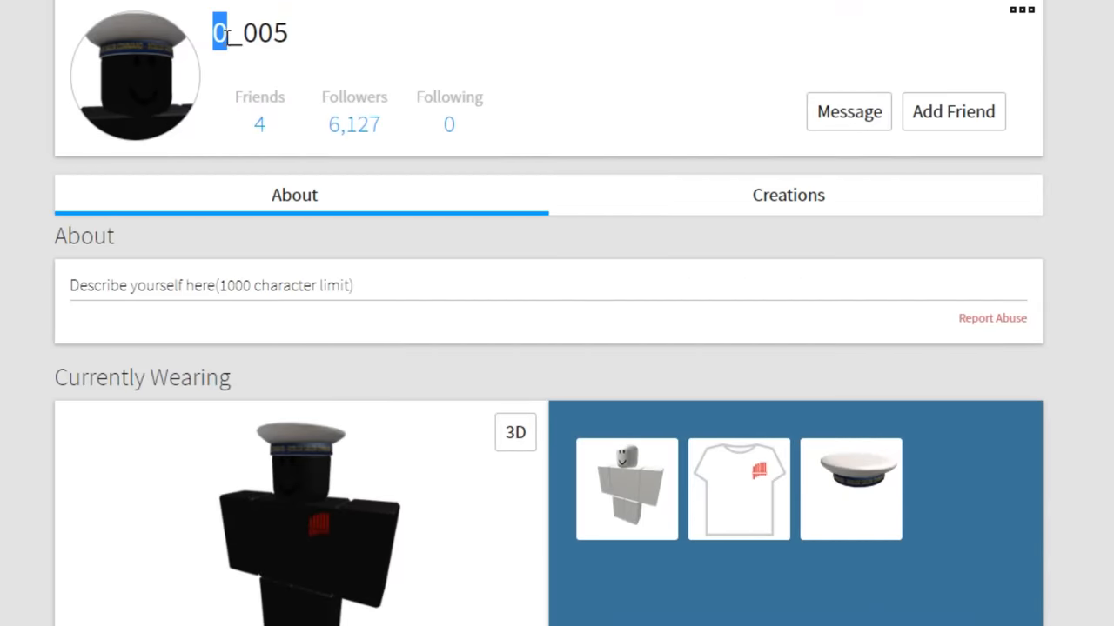
left_click(786, 195)
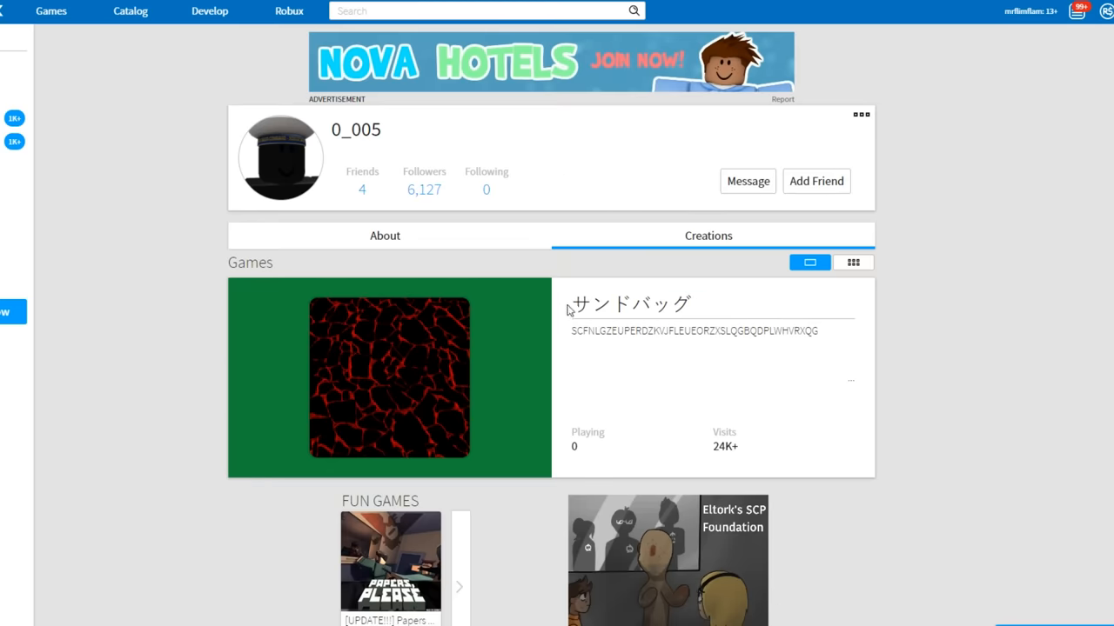
left_click_drag(565, 305, 762, 449)
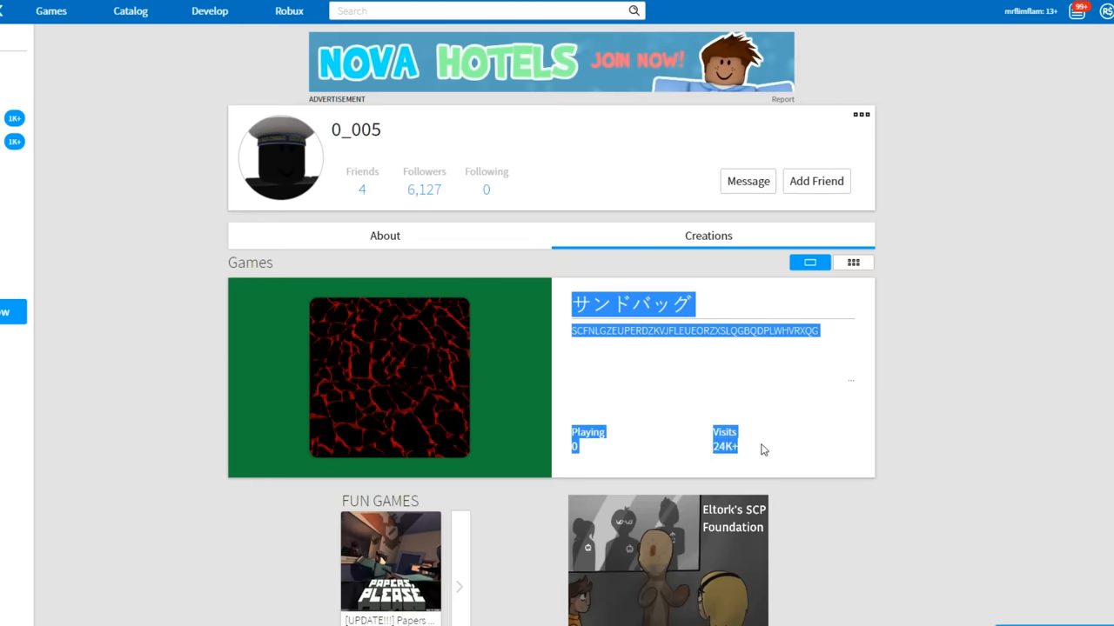
left_click(762, 449)
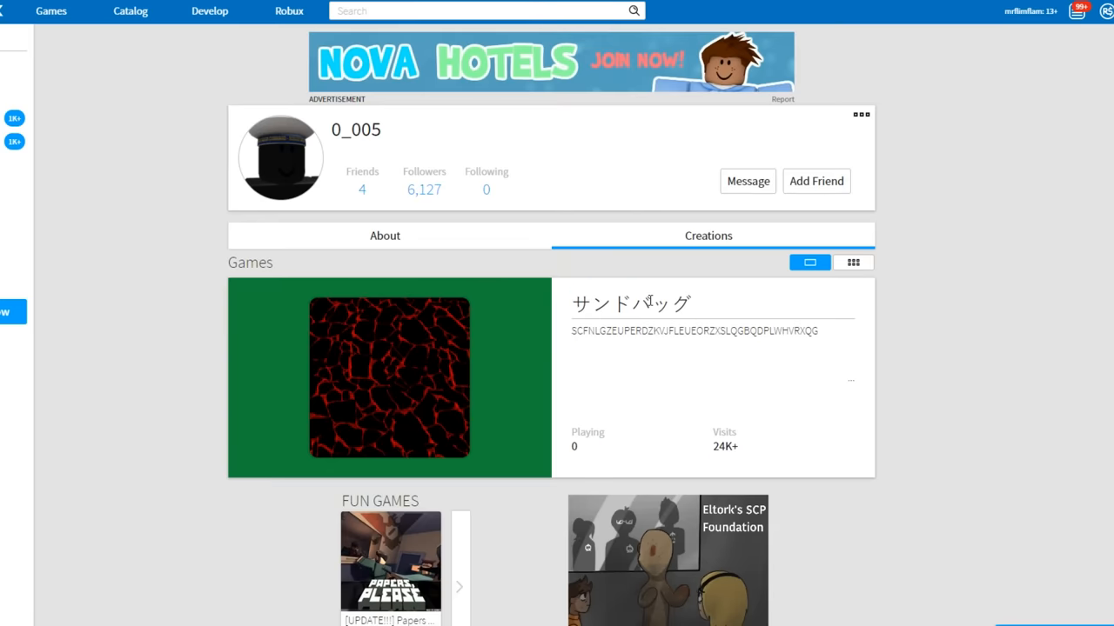
mouse_move(769, 453)
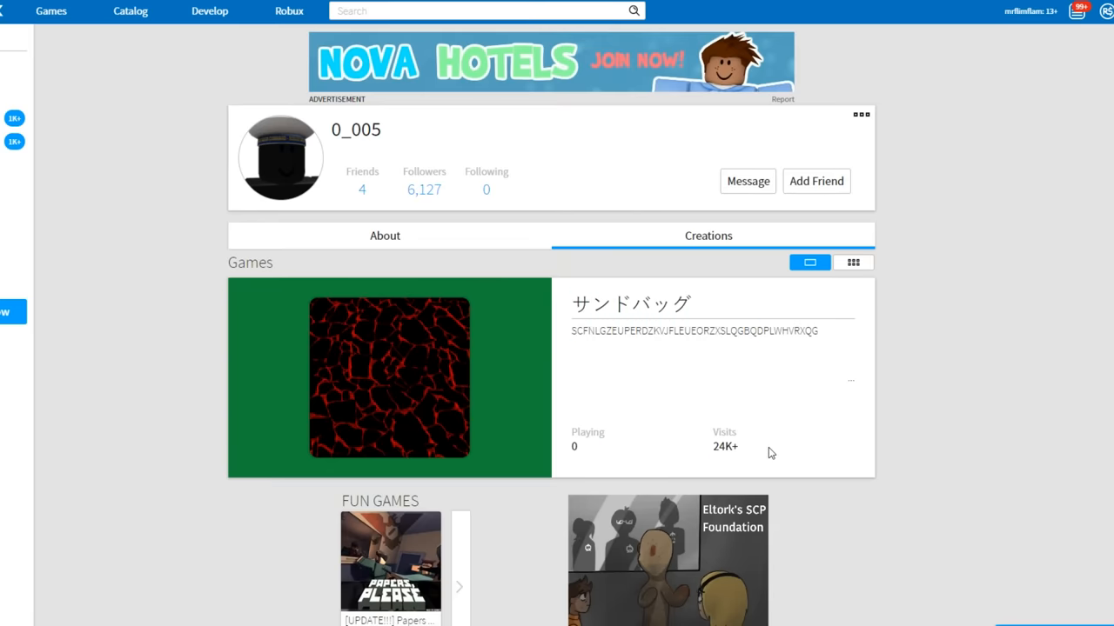
mouse_move(636, 334)
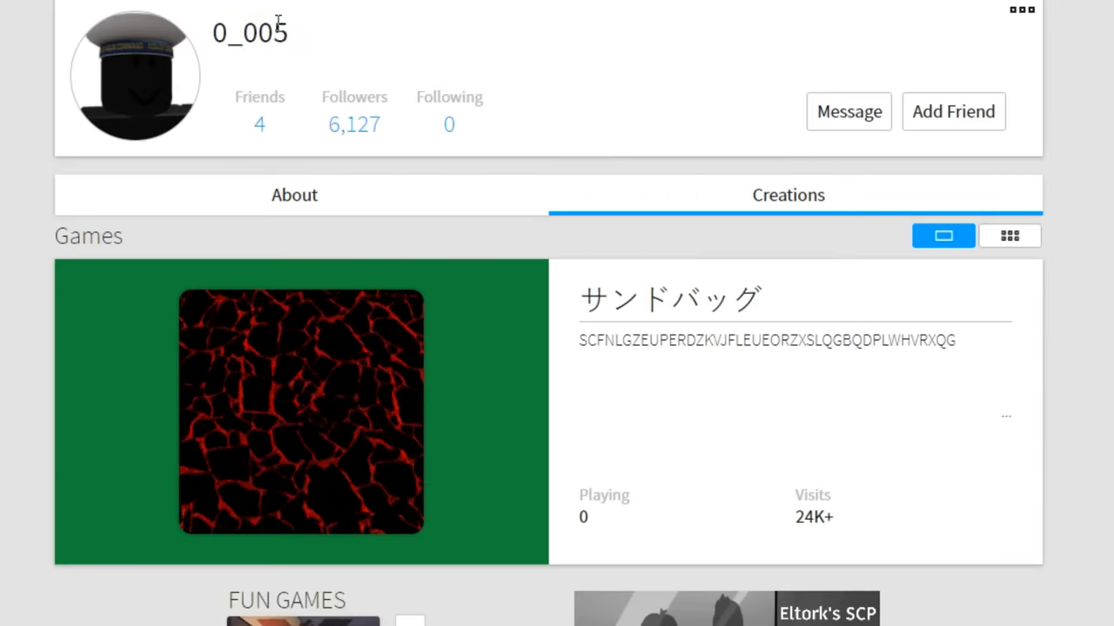
Switch the 0_005 profile to its About section showing the current outfit.
scroll("down", 3)
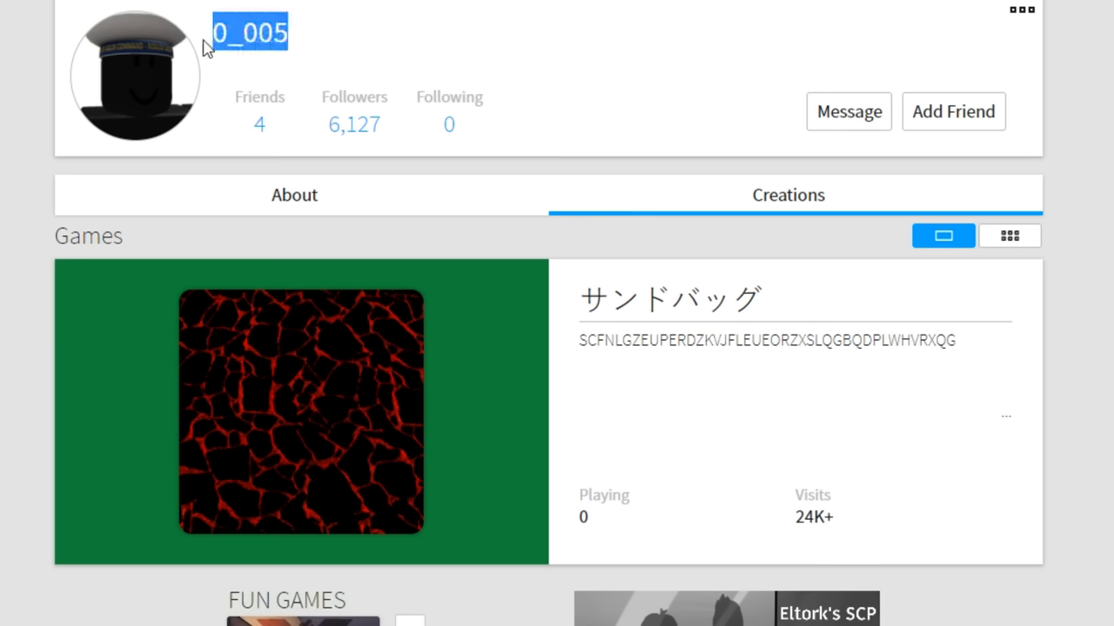
left_click(294, 195)
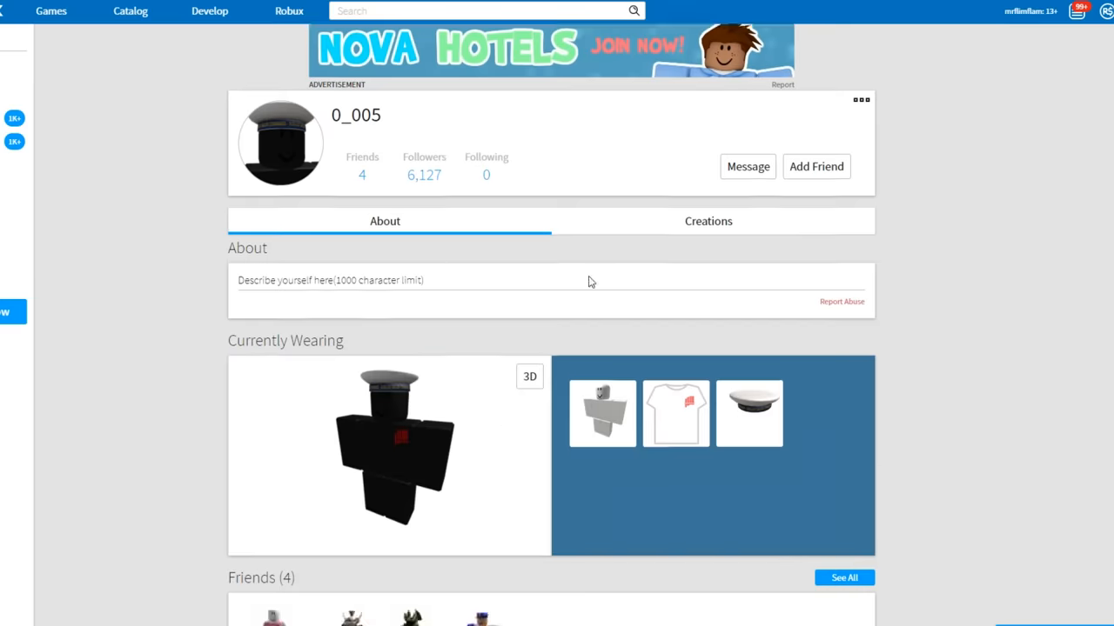
Scroll down 0_005's About page to the favourite games and badges.
scroll("down", 3)
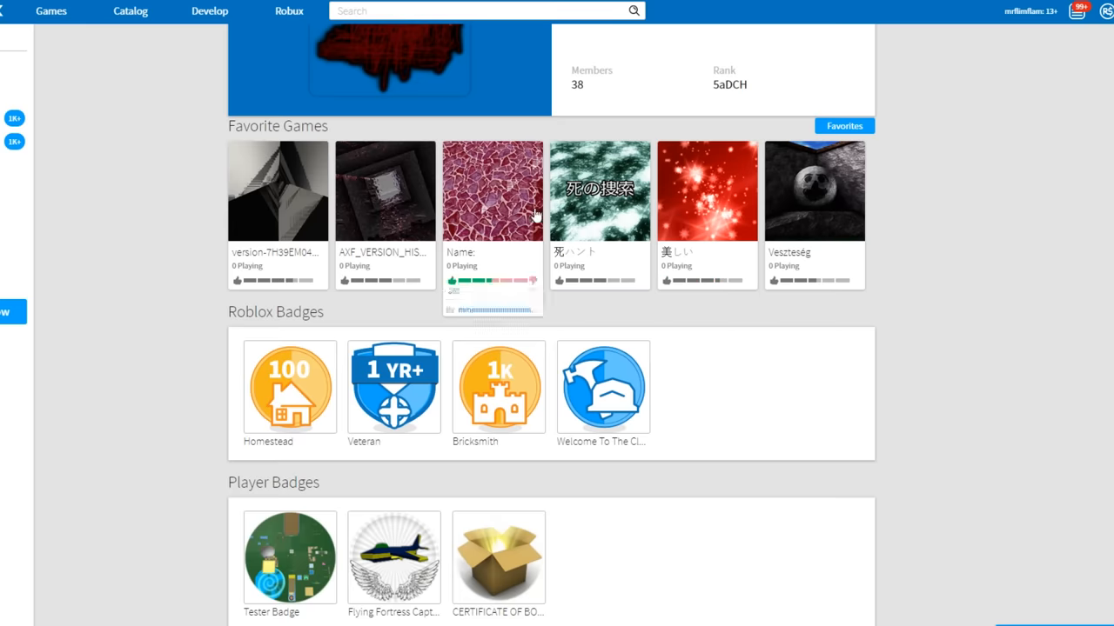
mouse_move(547, 258)
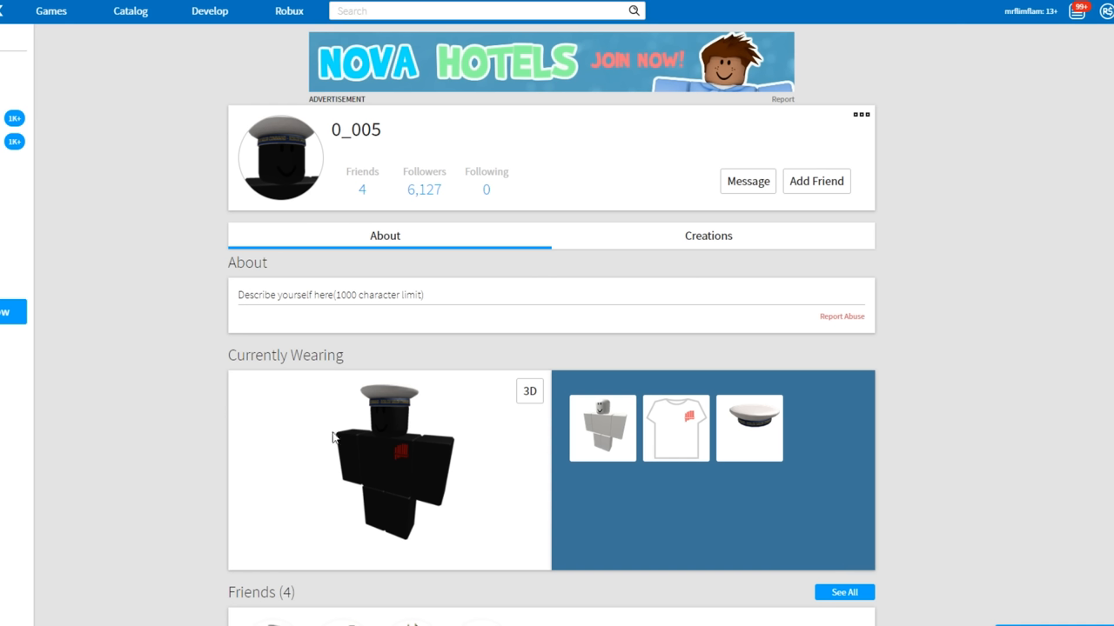
mouse_move(304, 181)
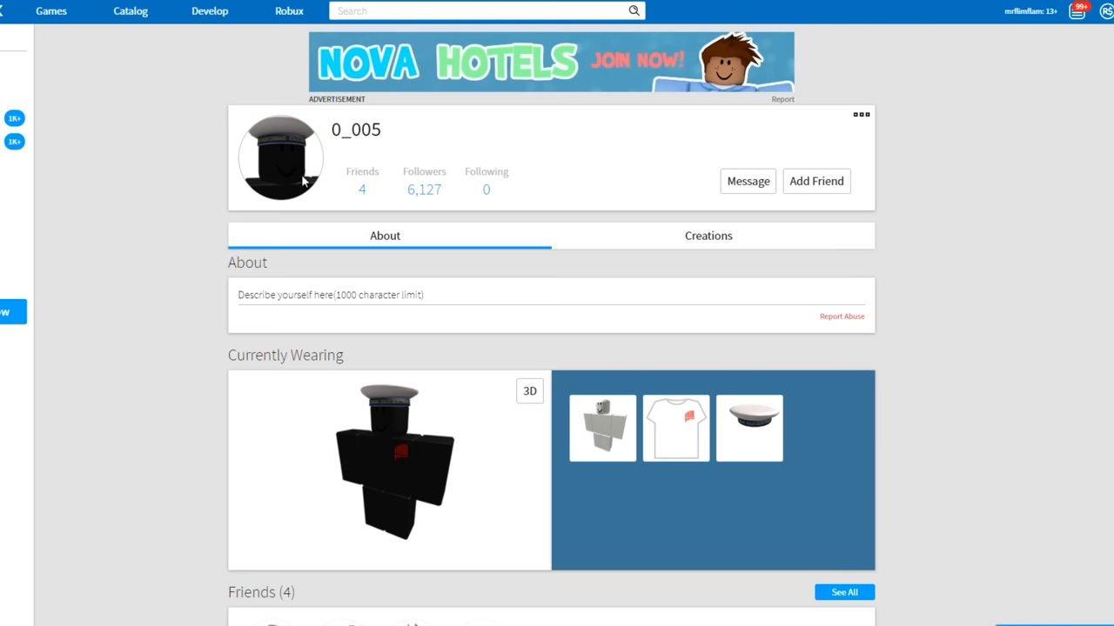
mouse_move(393, 149)
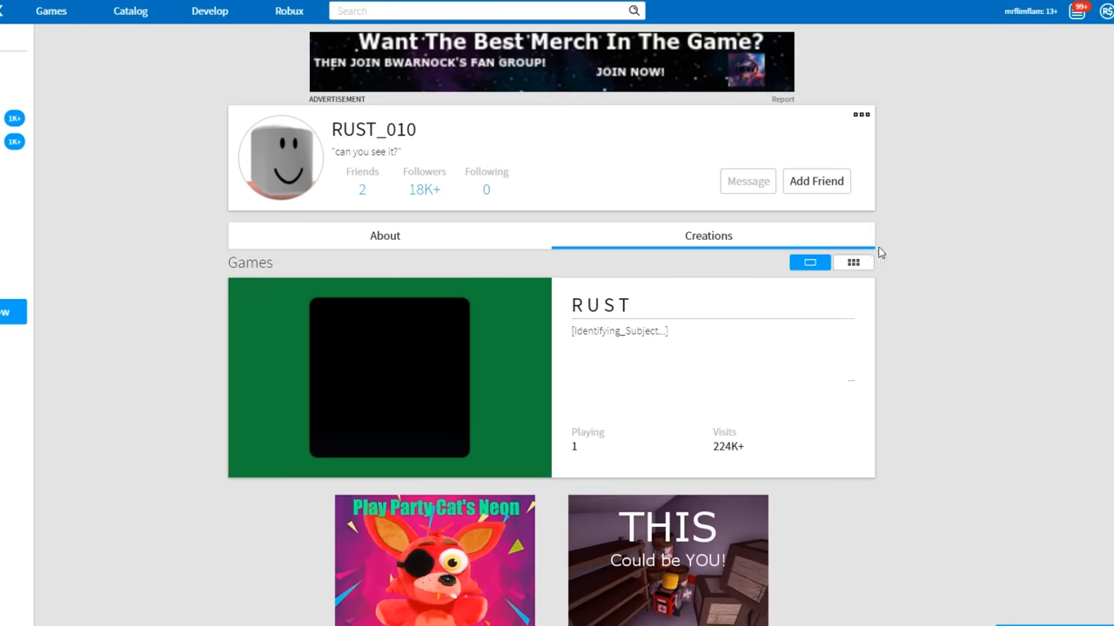
Show RUST_010's created games in grid view and browse through them.
left_click(853, 263)
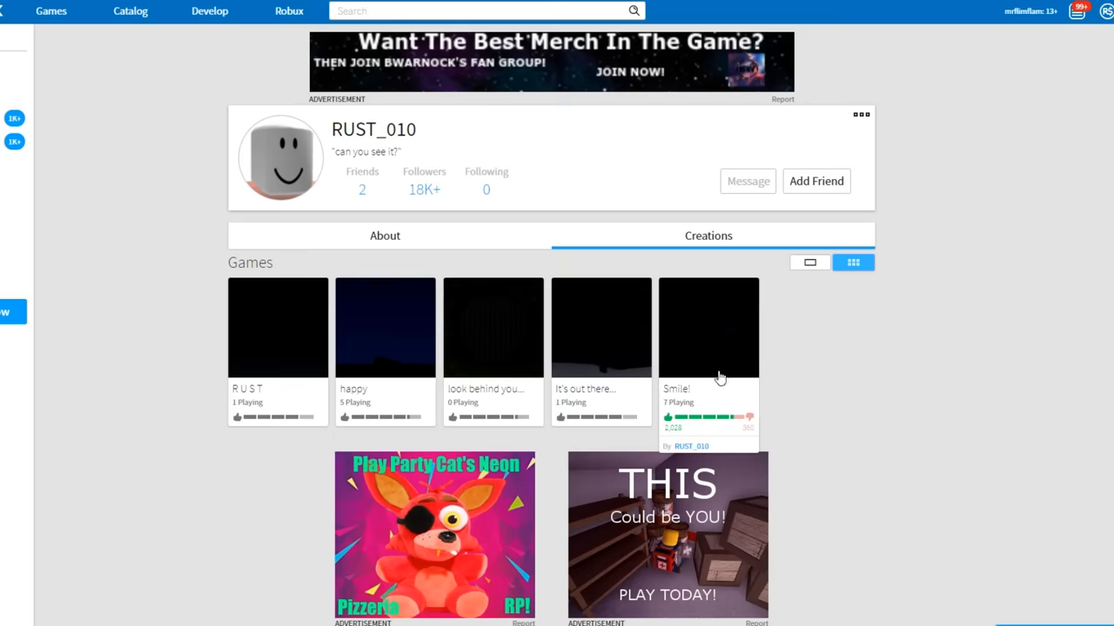
mouse_move(174, 371)
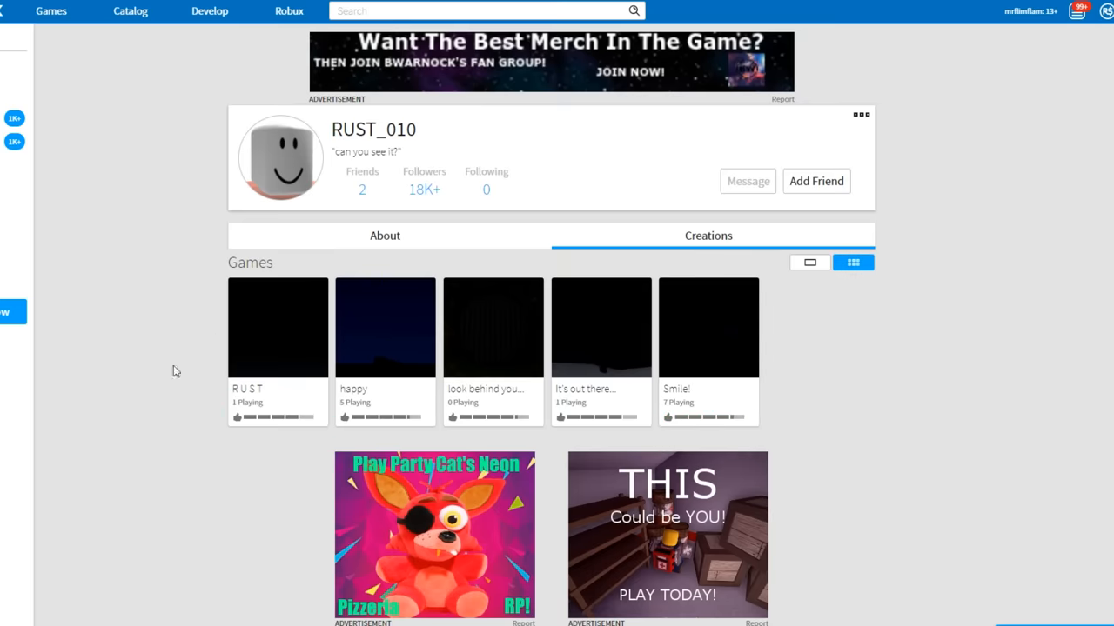
mouse_move(479, 319)
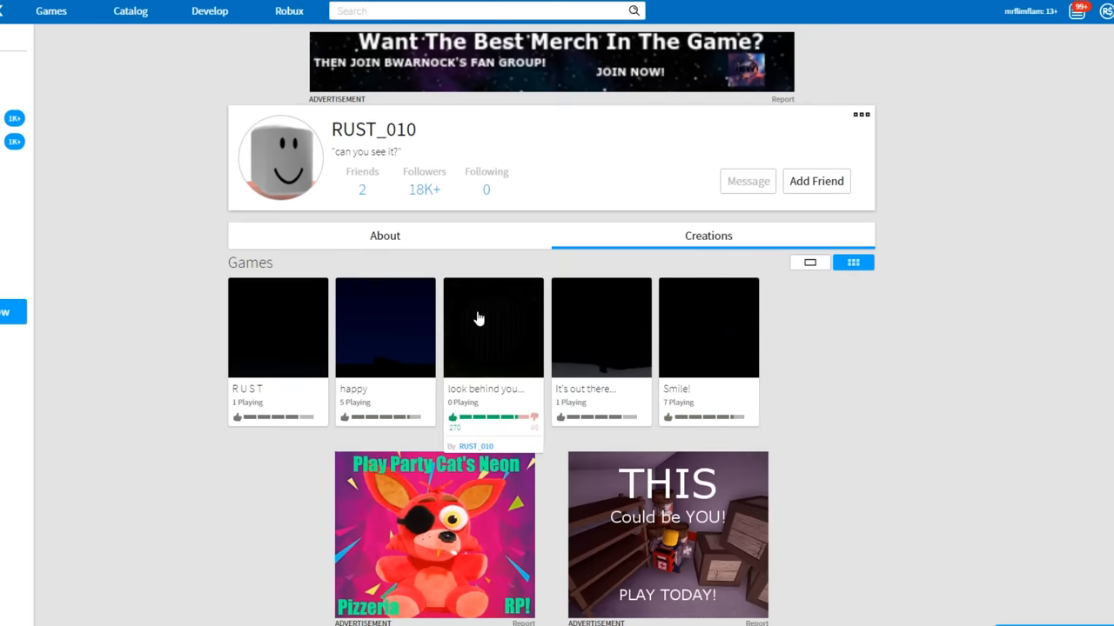
left_click(807, 261)
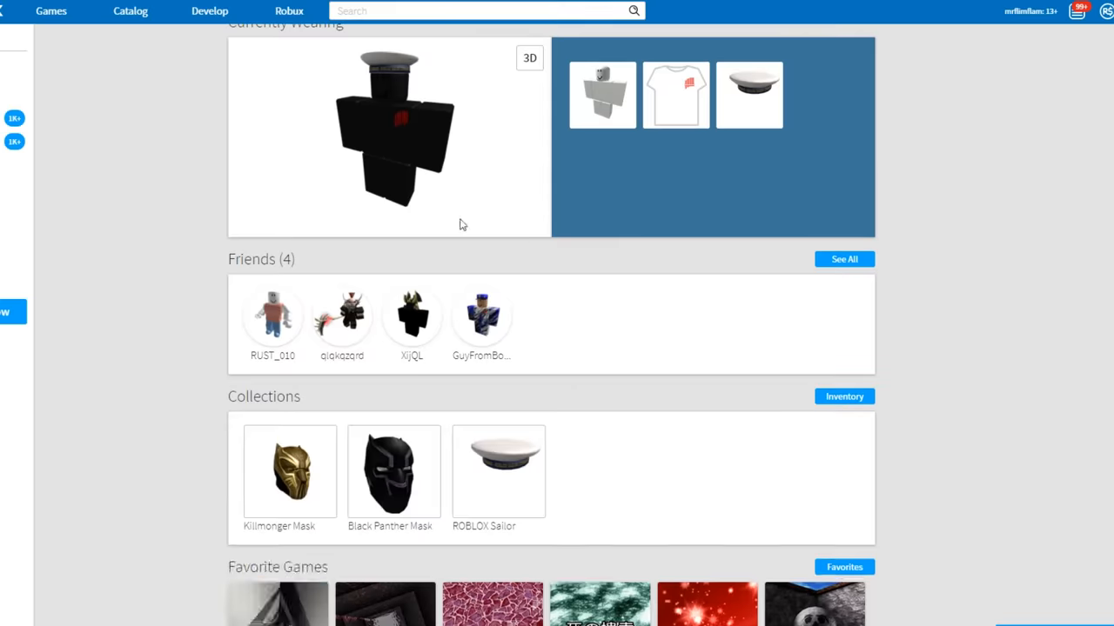
scroll("down", 3)
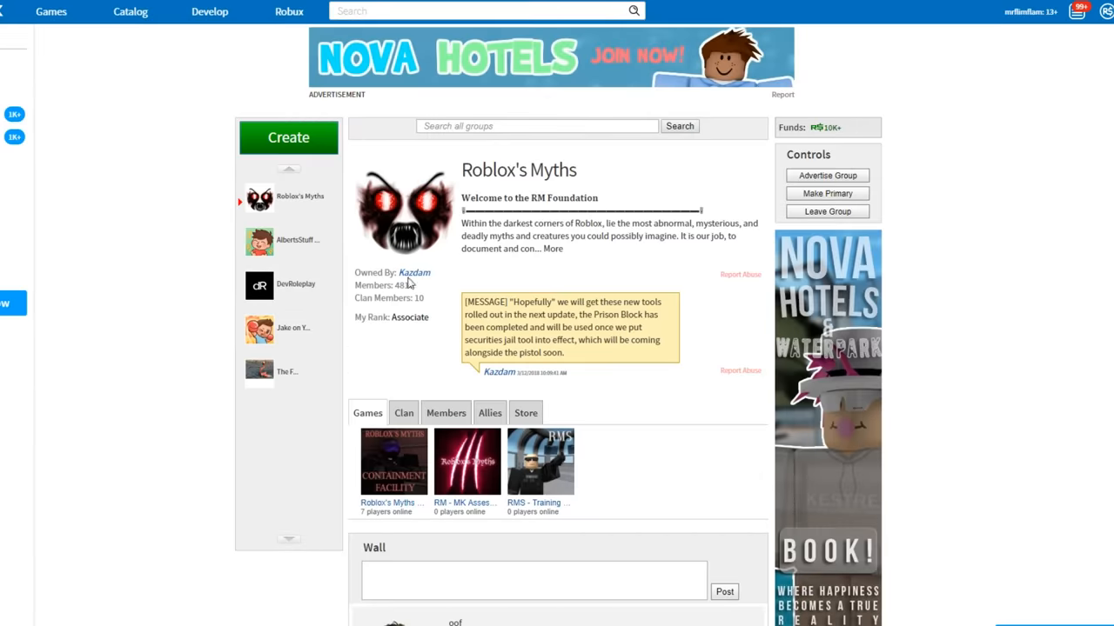
scroll("down", 3)
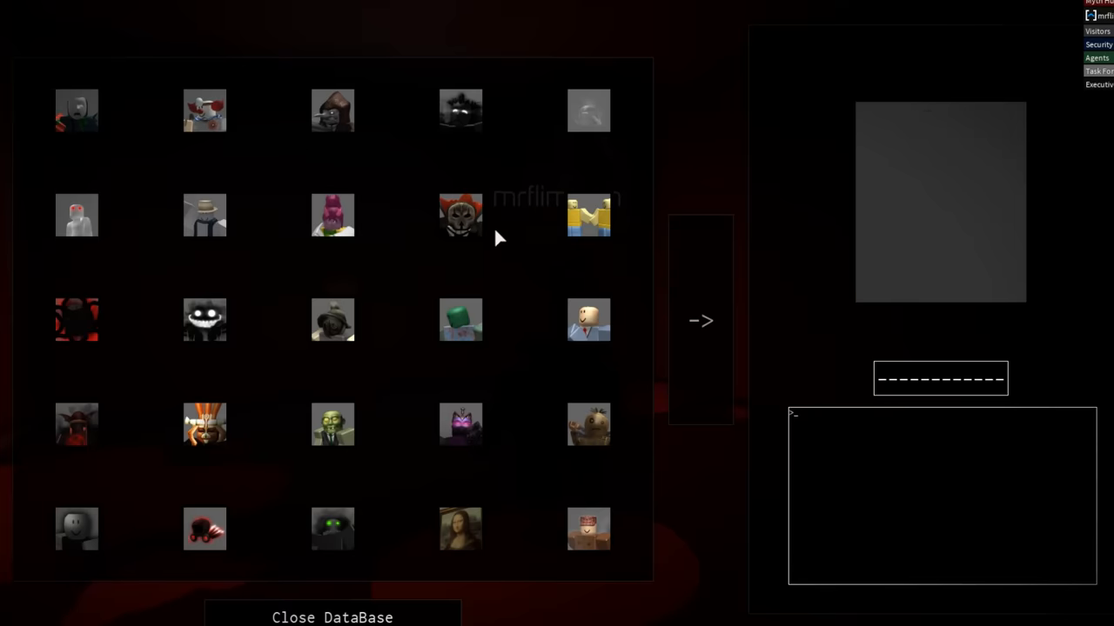
View the John/Jane Doe database entry, then read the G0Z entry and description.
left_click(588, 216)
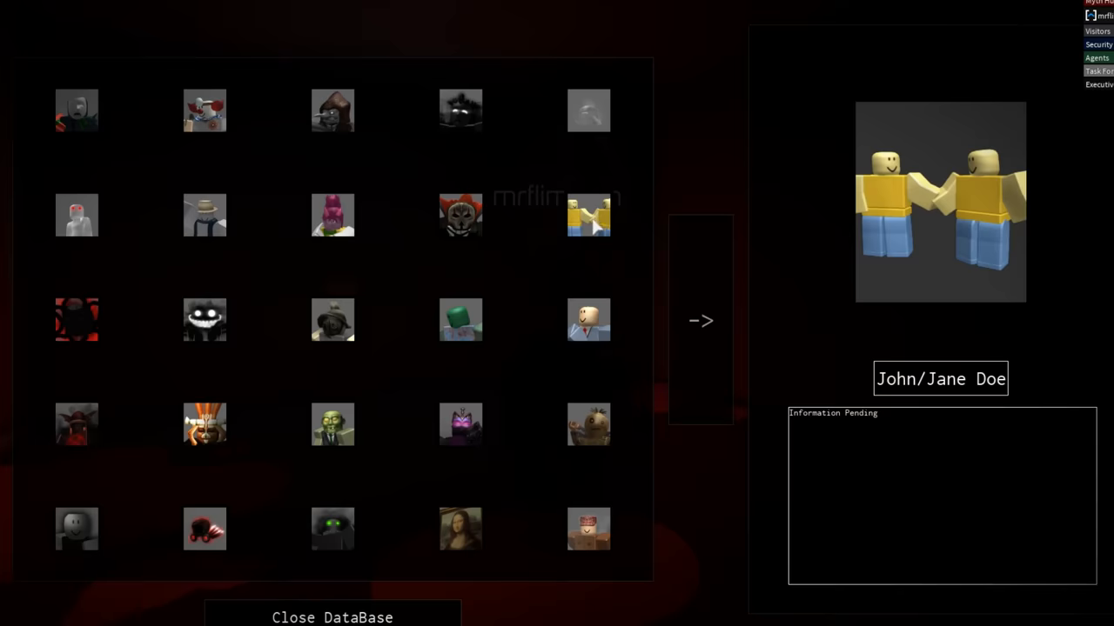
left_click(206, 112)
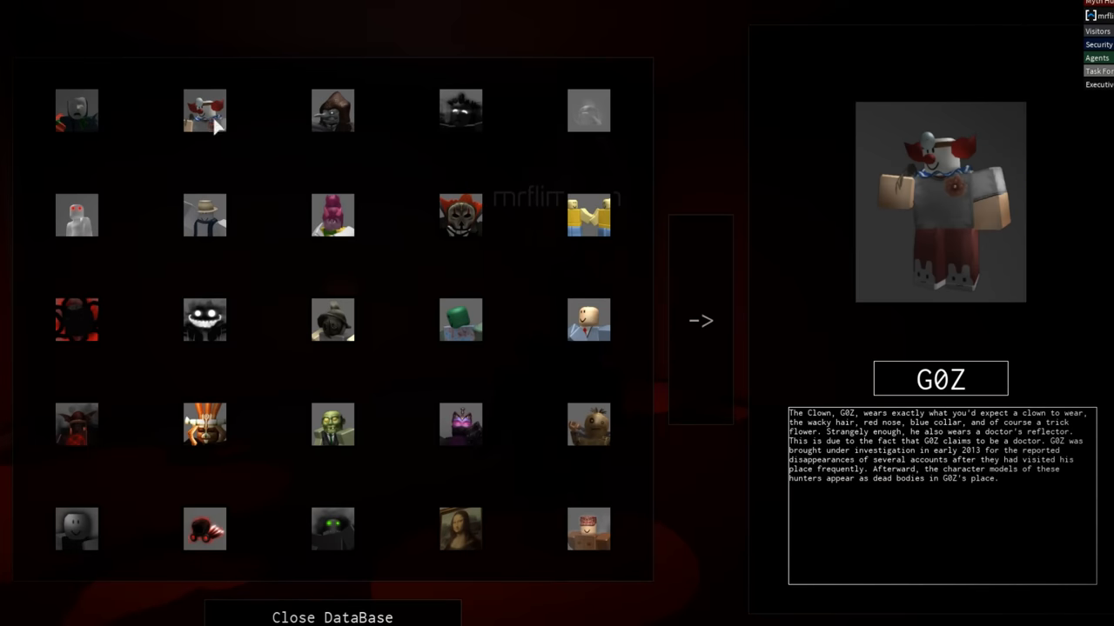
mouse_move(220, 129)
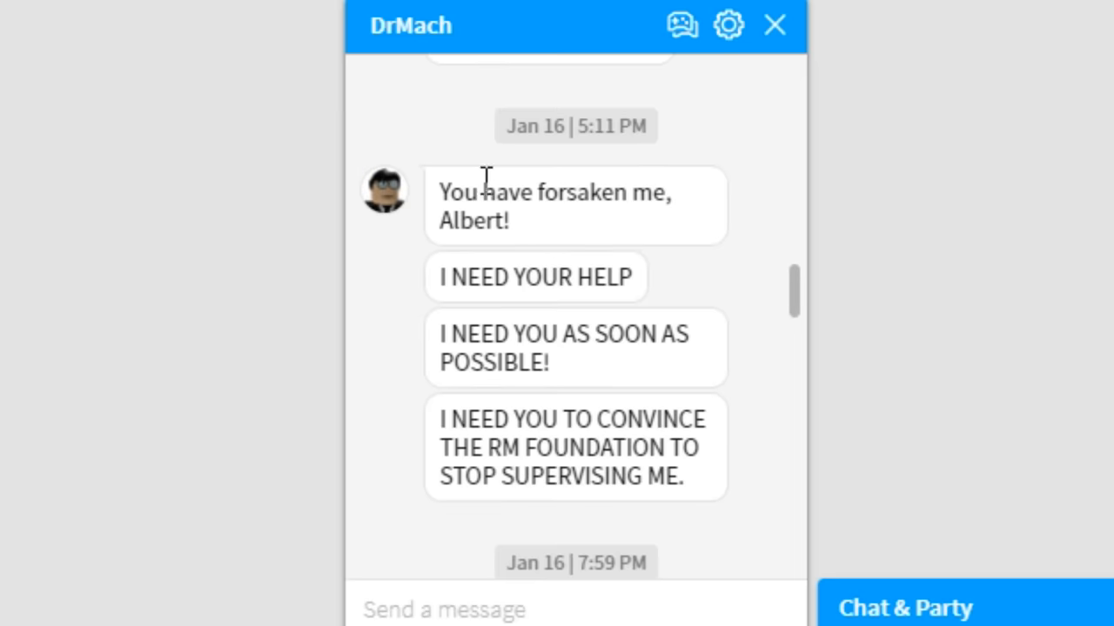
mouse_move(445, 269)
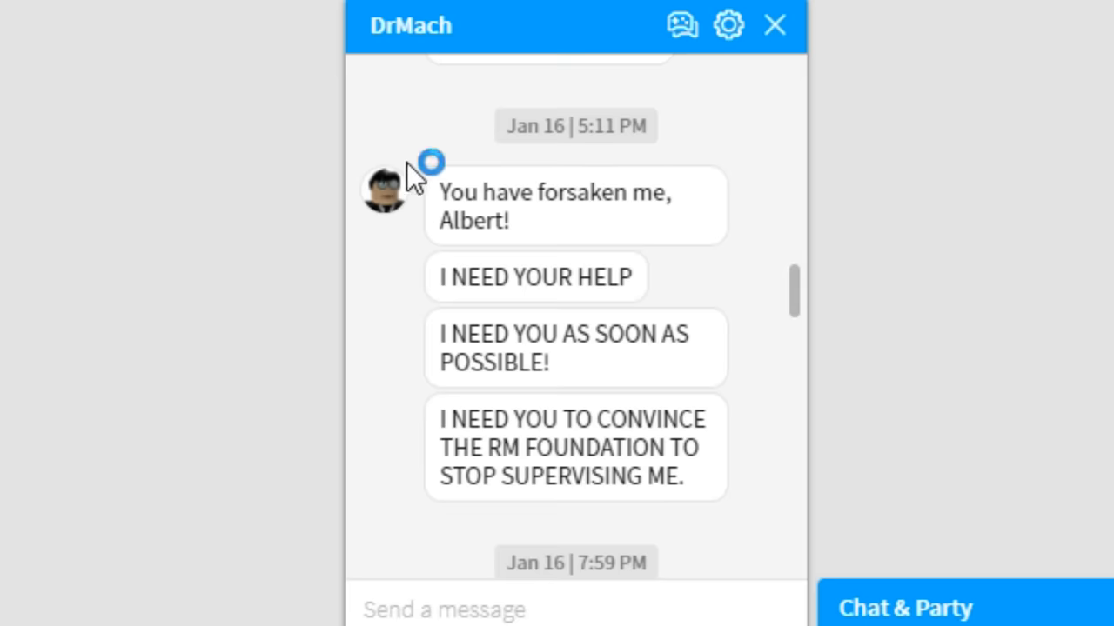
Highlight words in the AS SOON AS POSSIBLE and RM FOUNDATION messages from DrMach.
left_click_drag(468, 278, 595, 279)
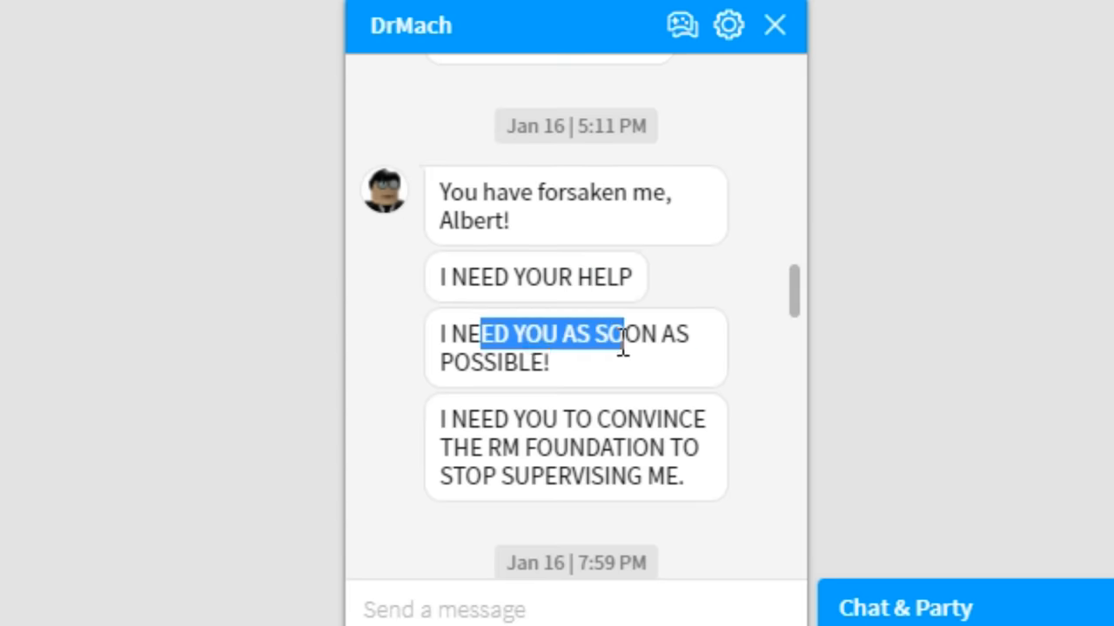
left_click_drag(623, 340, 556, 449)
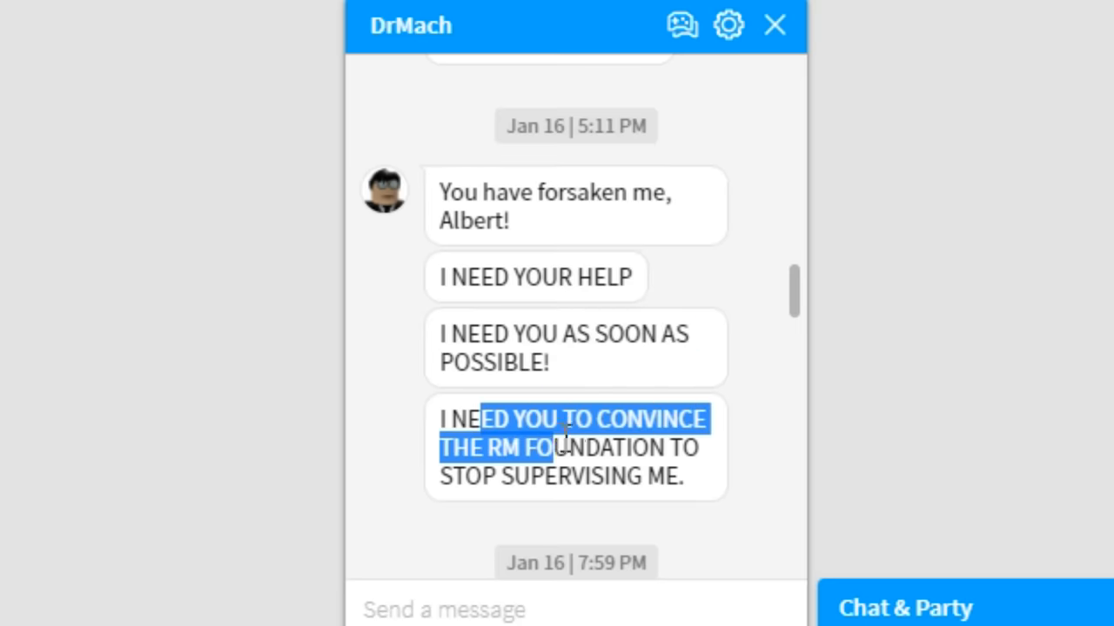
left_click_drag(560, 435, 635, 449)
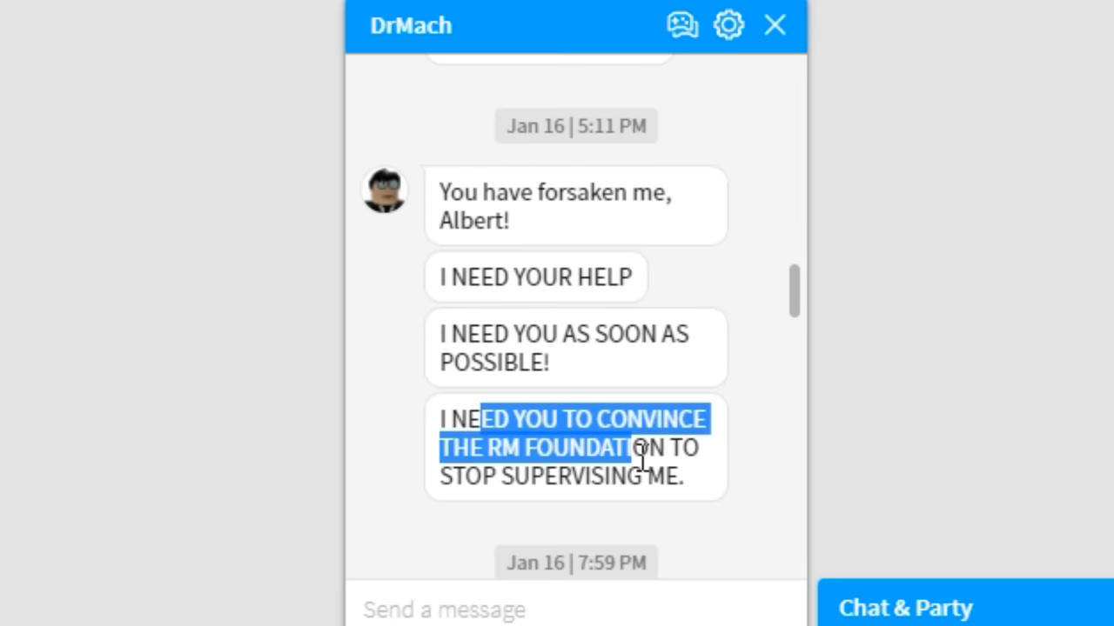
left_click_drag(635, 449, 687, 477)
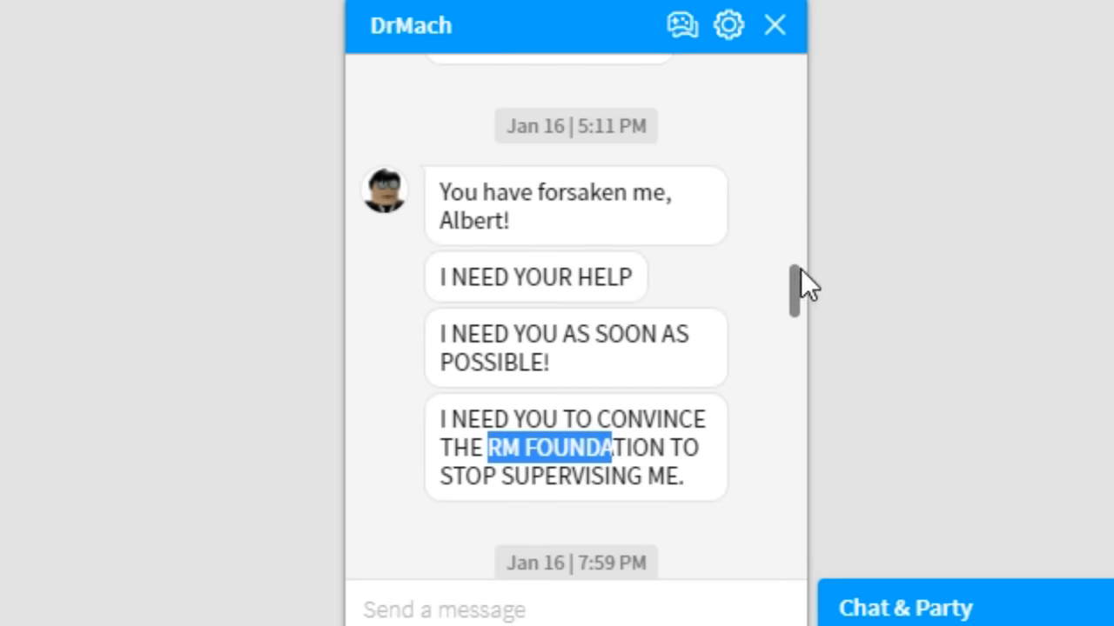
Read down to the newest messages, highlighting the 'something important' and 'Dang, shucks.' lines.
scroll("down", 3)
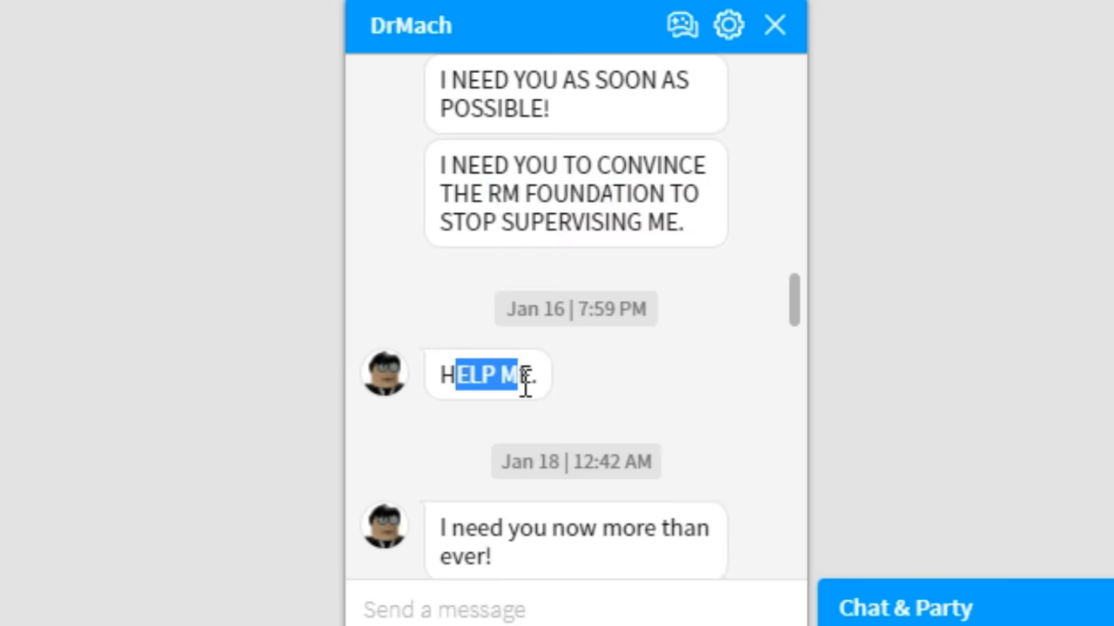
scroll("down", 3)
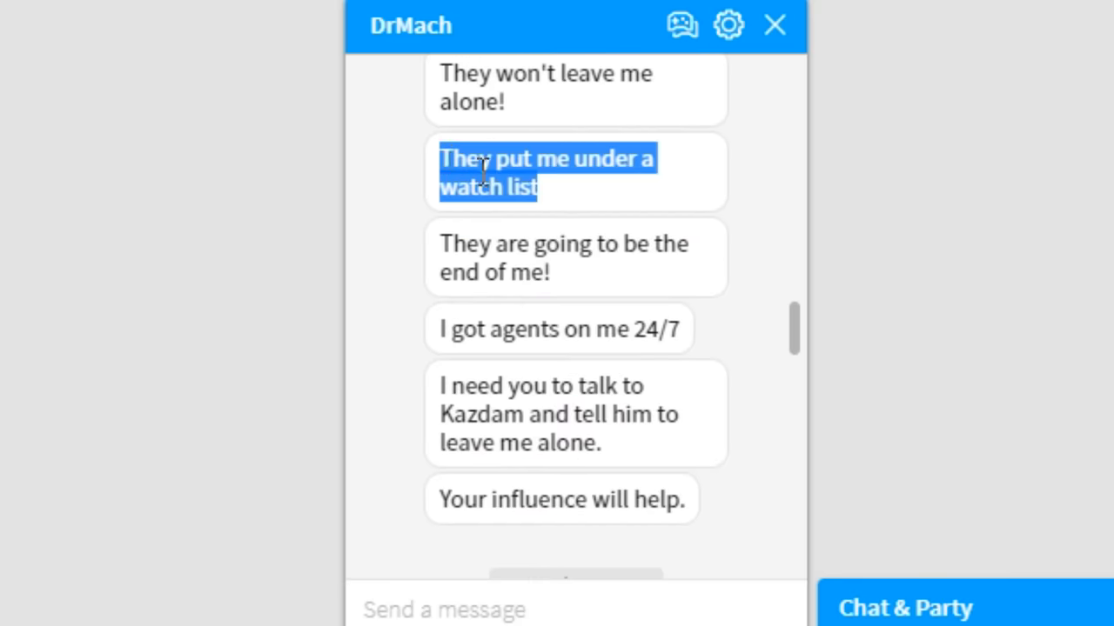
left_click(774, 26)
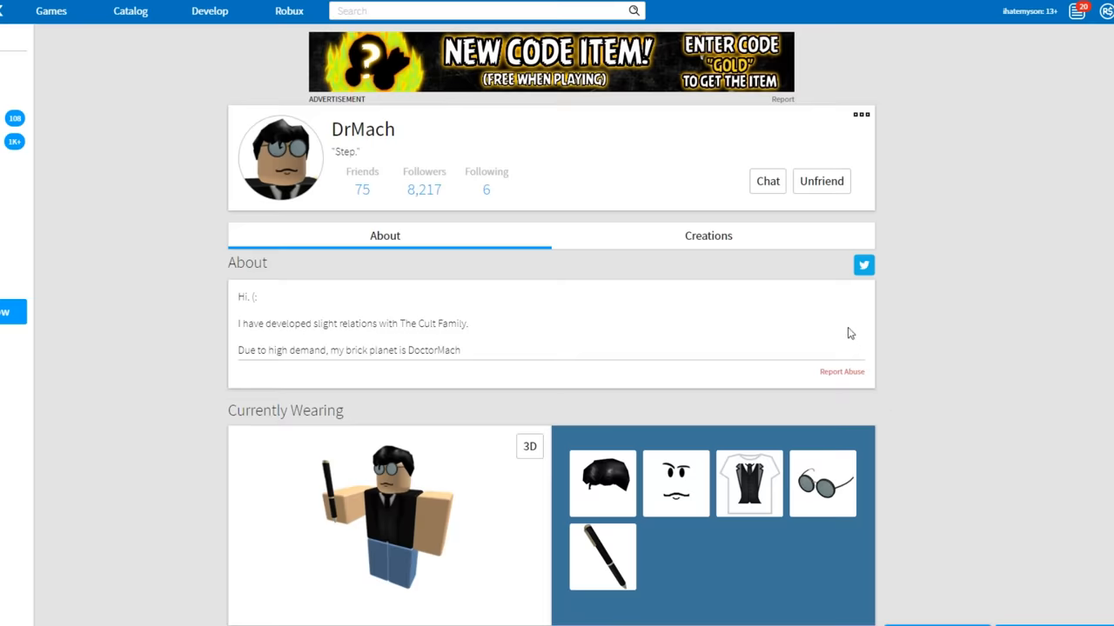
scroll("down", 3)
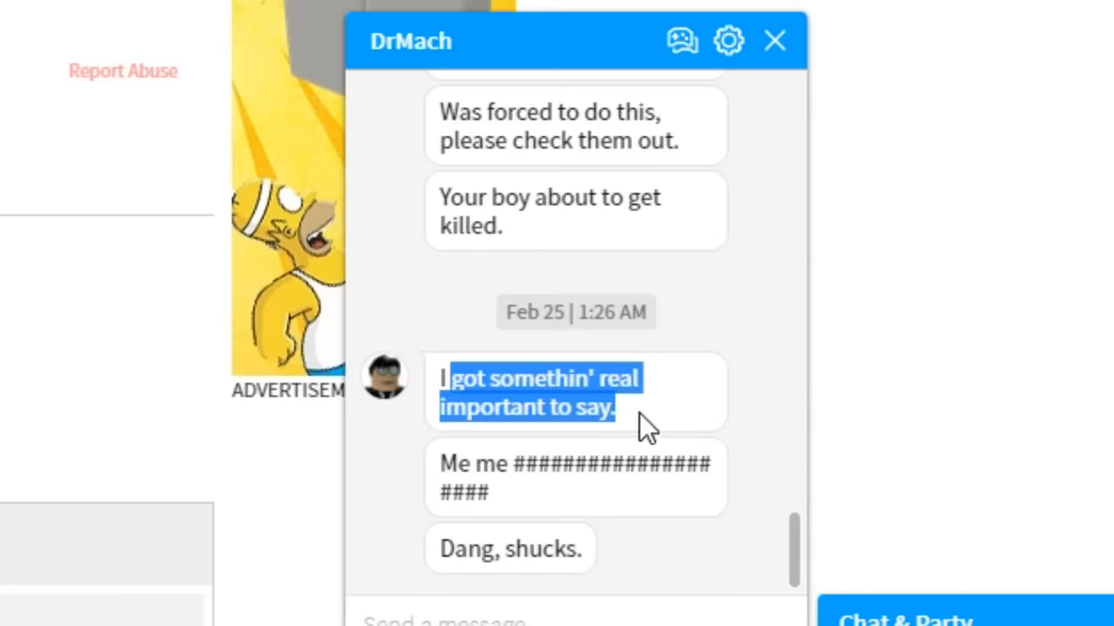
left_click(466, 474)
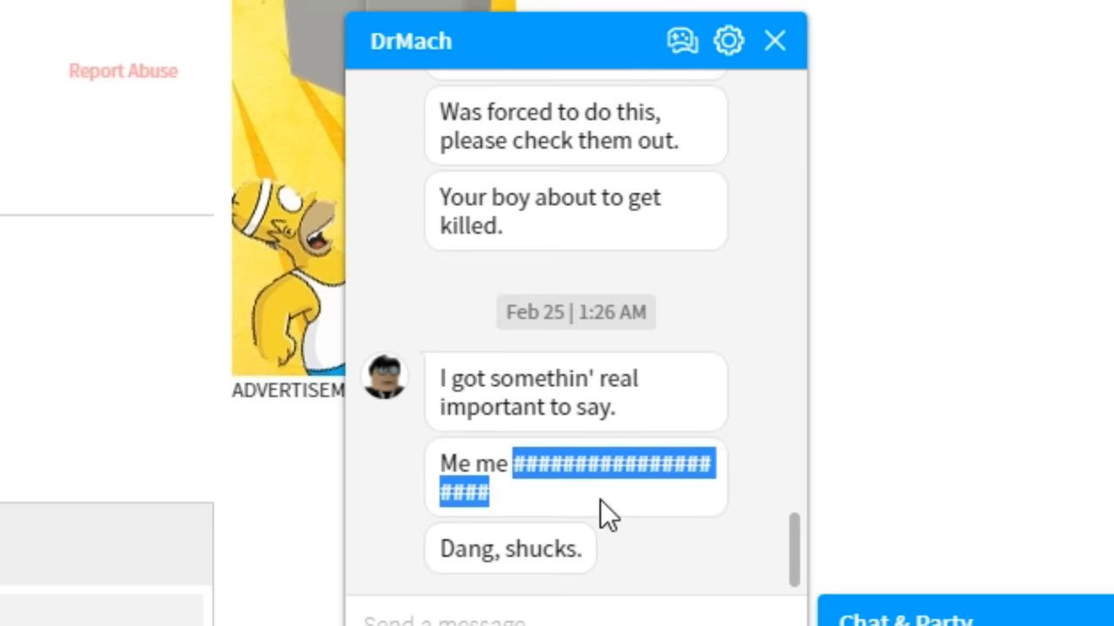
mouse_move(557, 513)
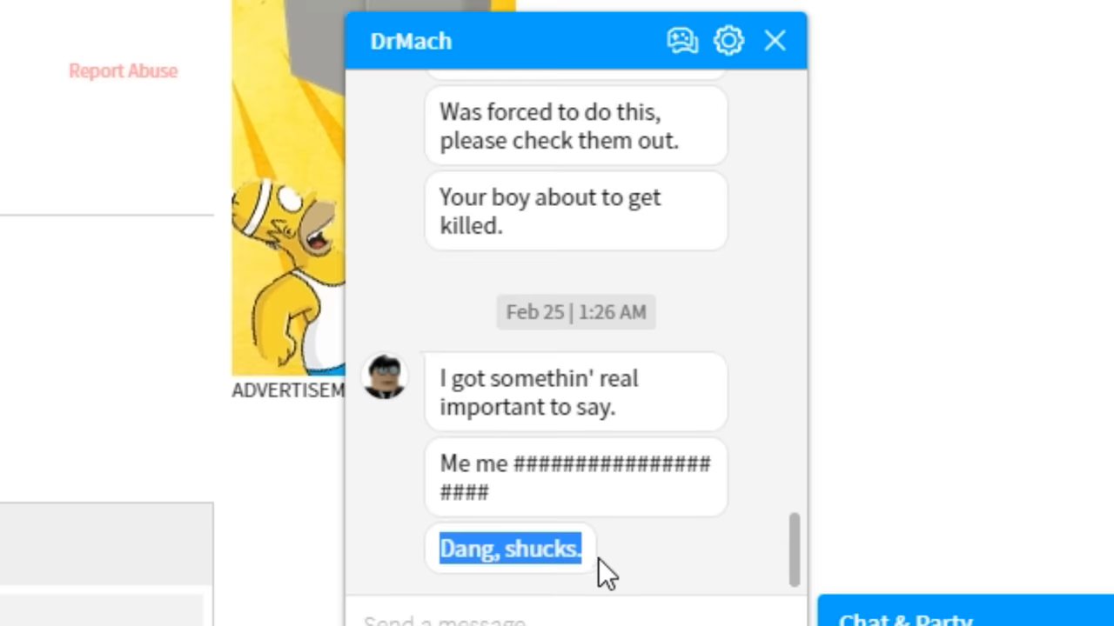
left_click(773, 40)
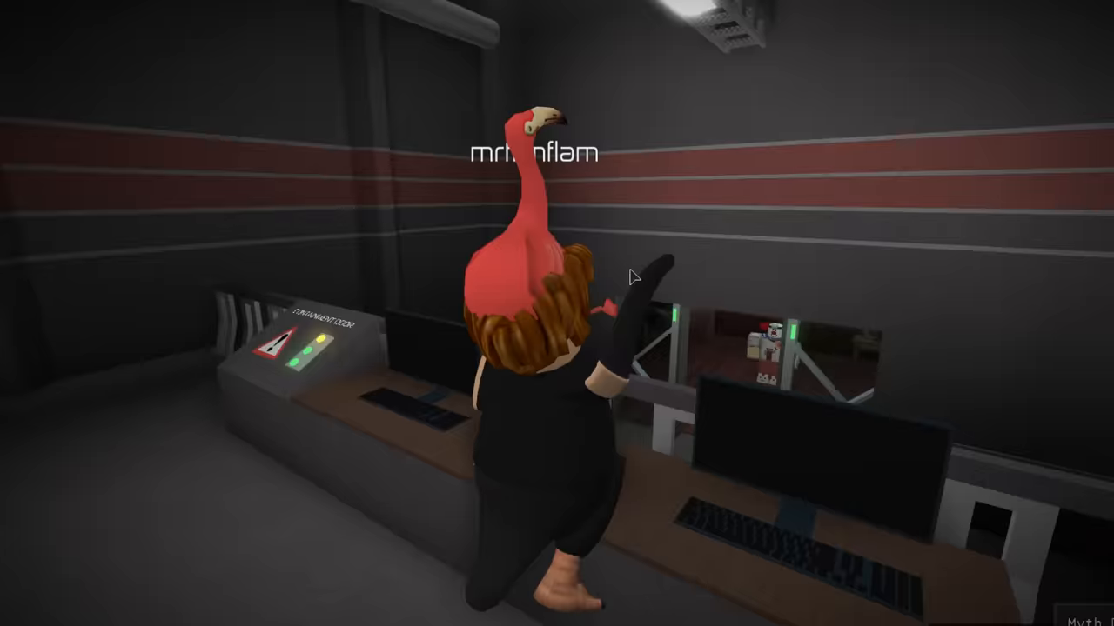
Bring up the Esc menu to leave the game.
key("Escape")
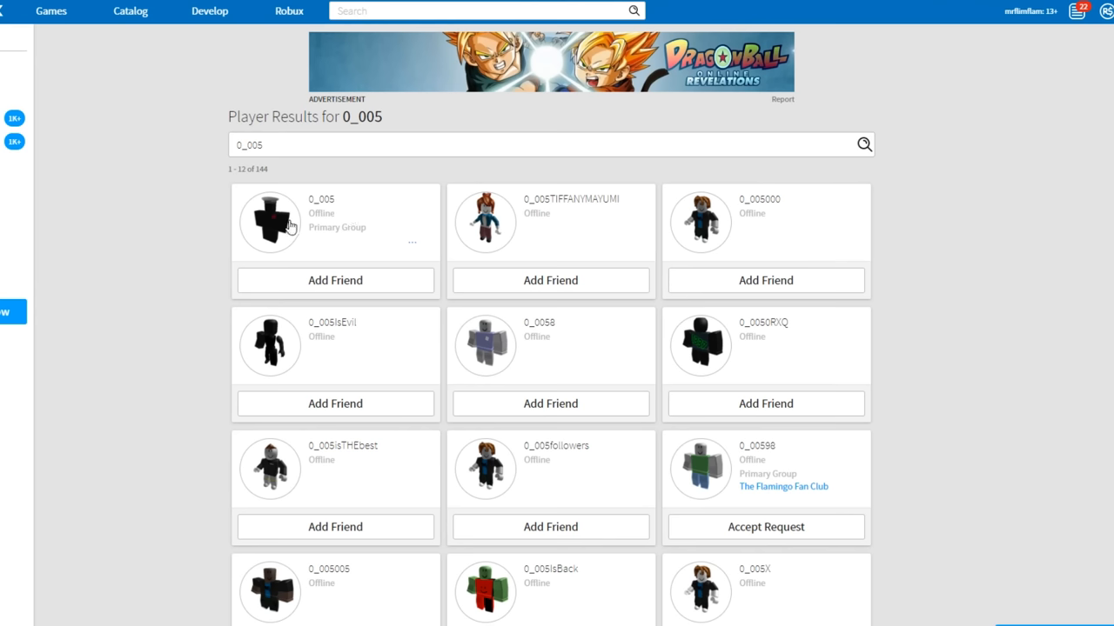
Open 0_005's profile, view its Creations and browse its friends and favorite games.
left_click(269, 222)
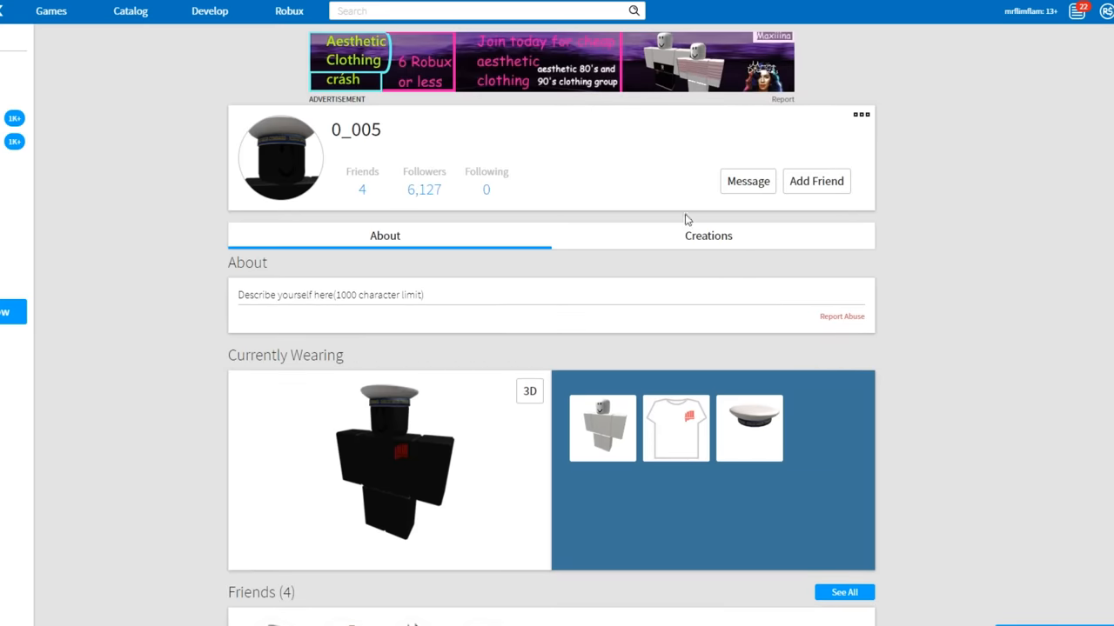
left_click(708, 235)
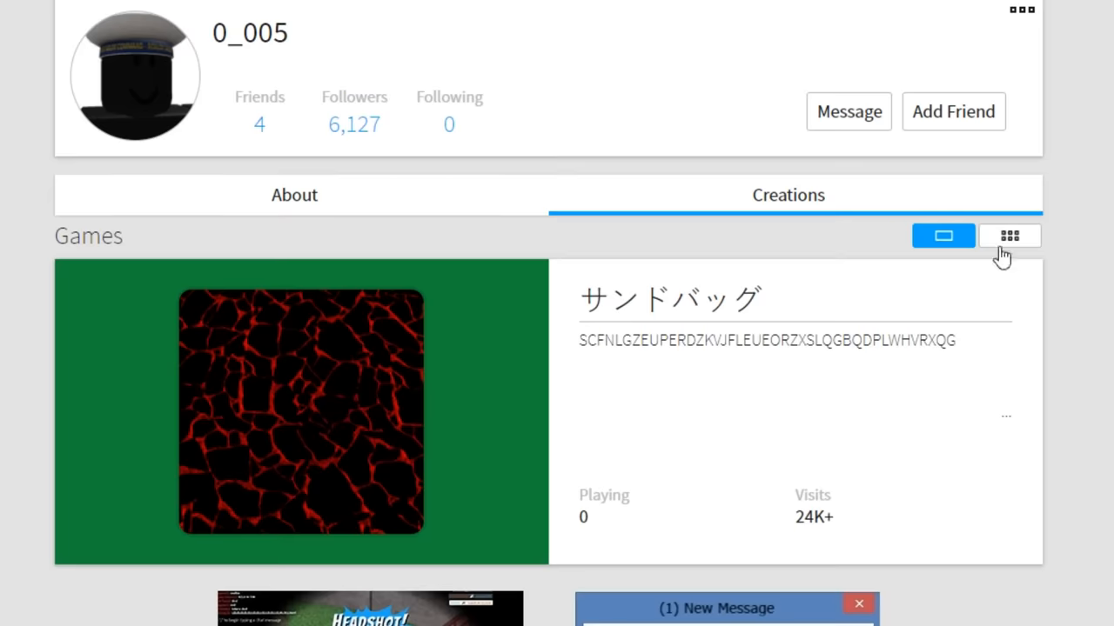
scroll("down", 3)
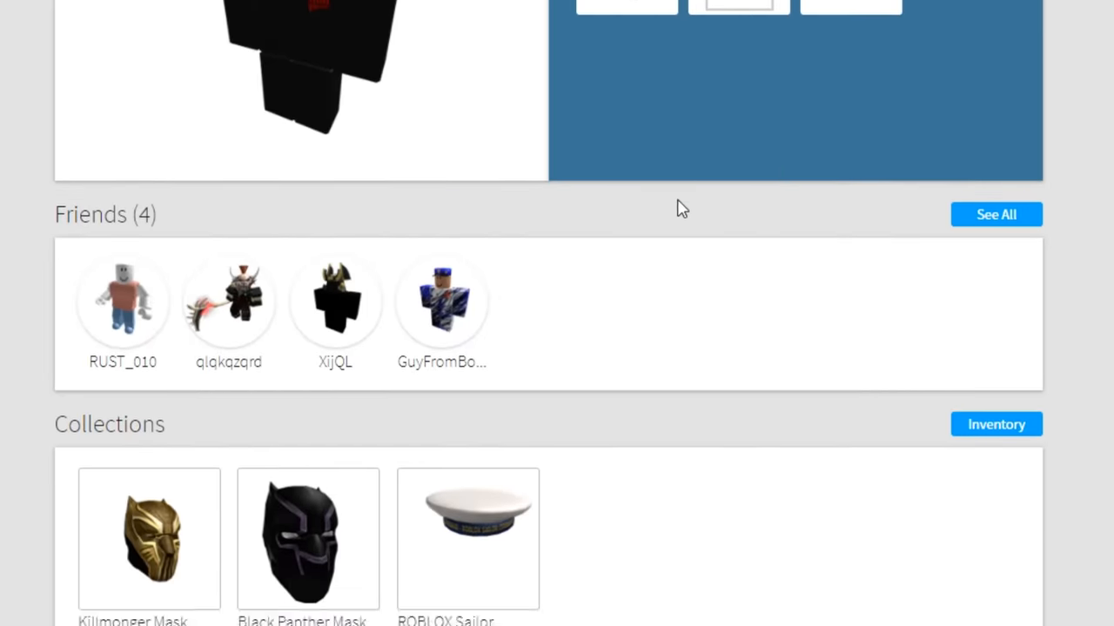
scroll("up", 3)
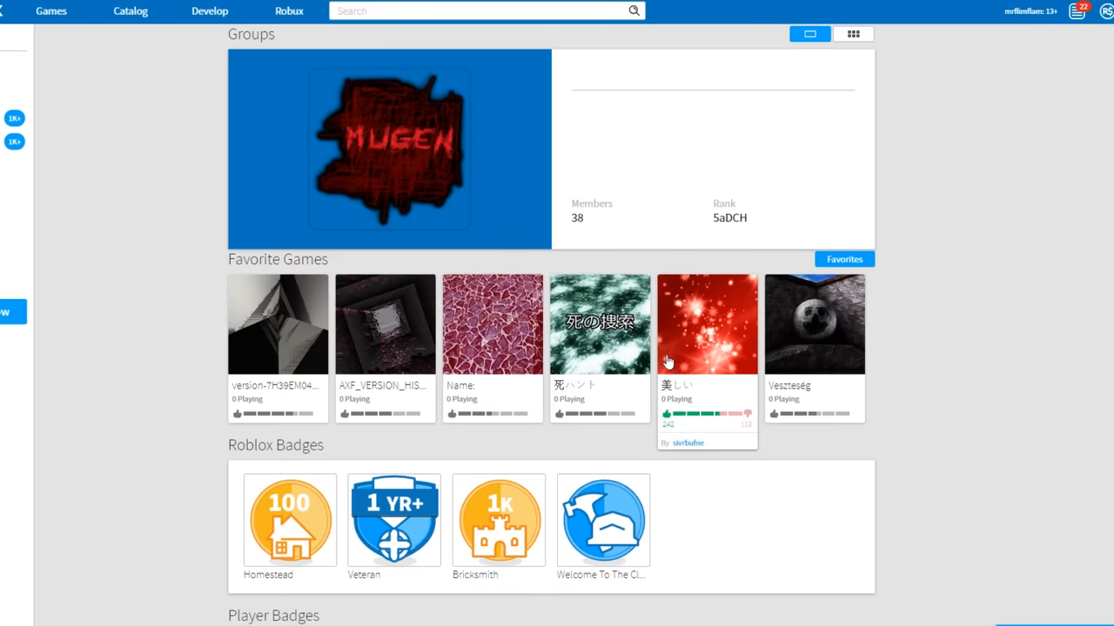
mouse_move(729, 355)
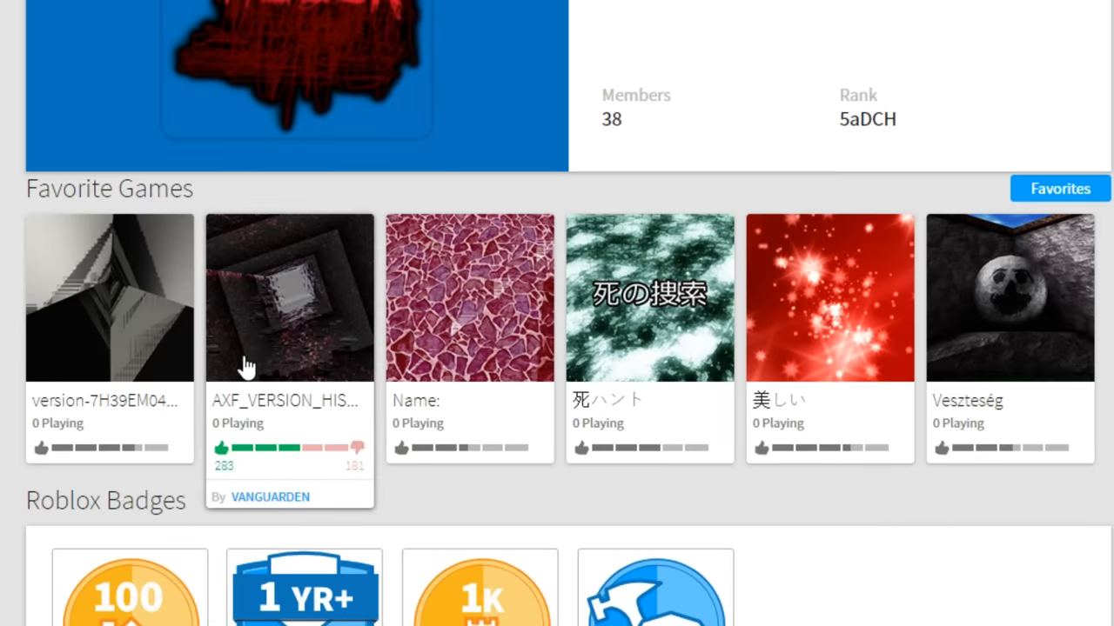
mouse_move(1009, 278)
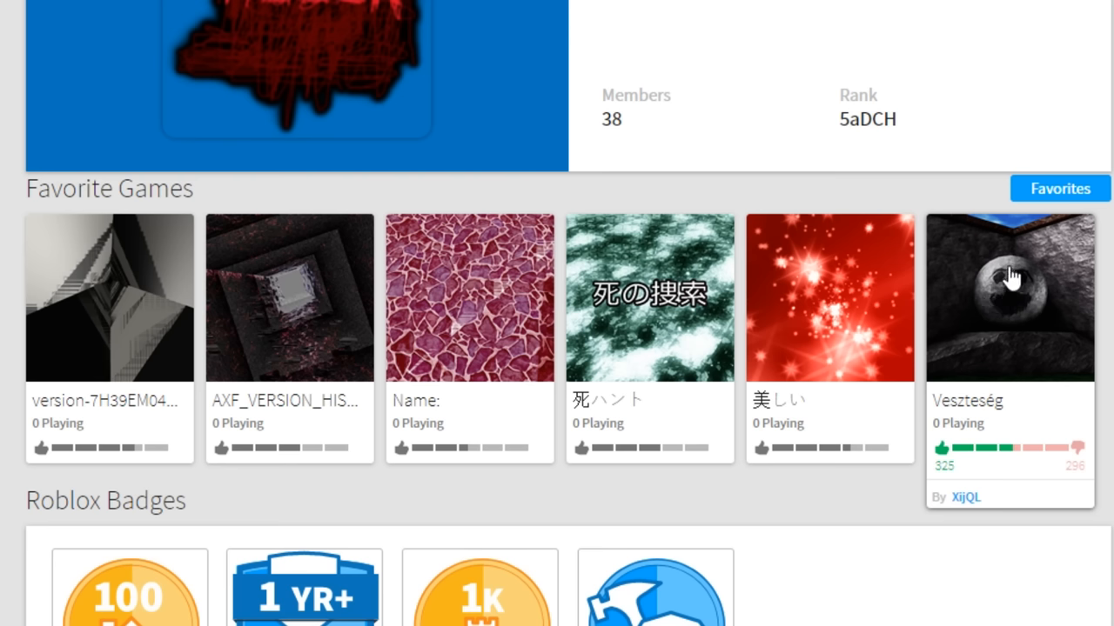
Open the Veszteség game page by XijQL.
left_click(1009, 297)
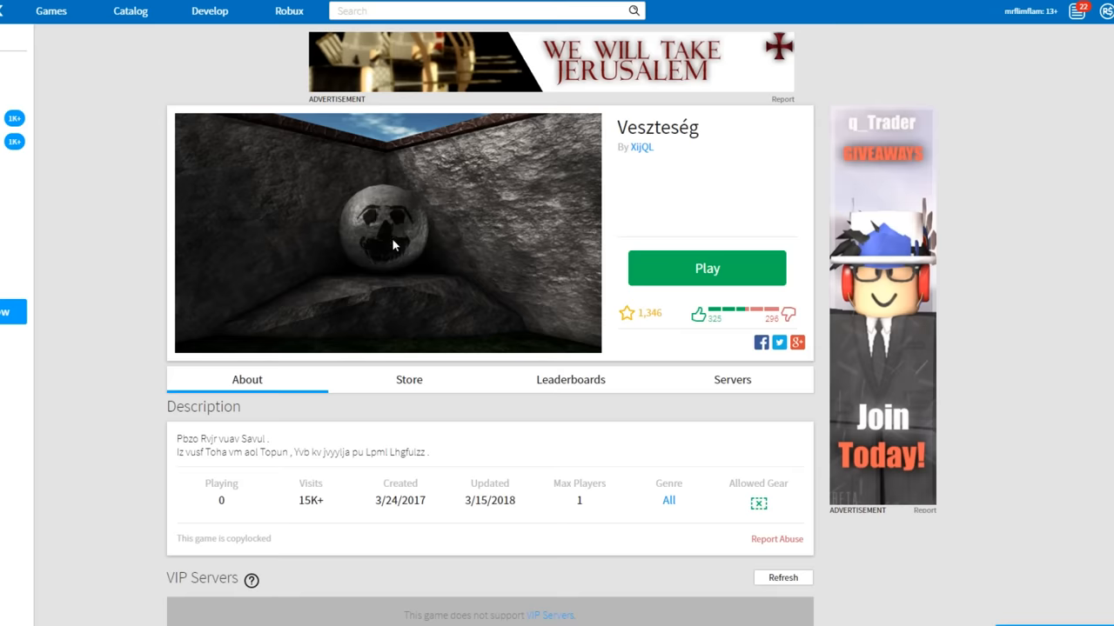
mouse_move(362, 243)
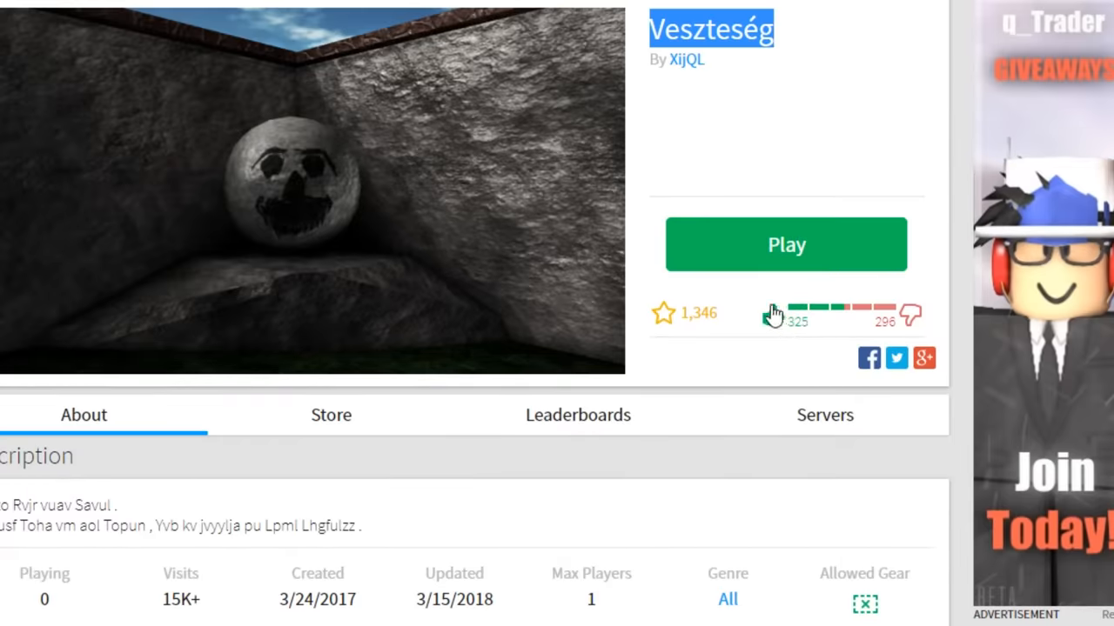
left_click(784, 244)
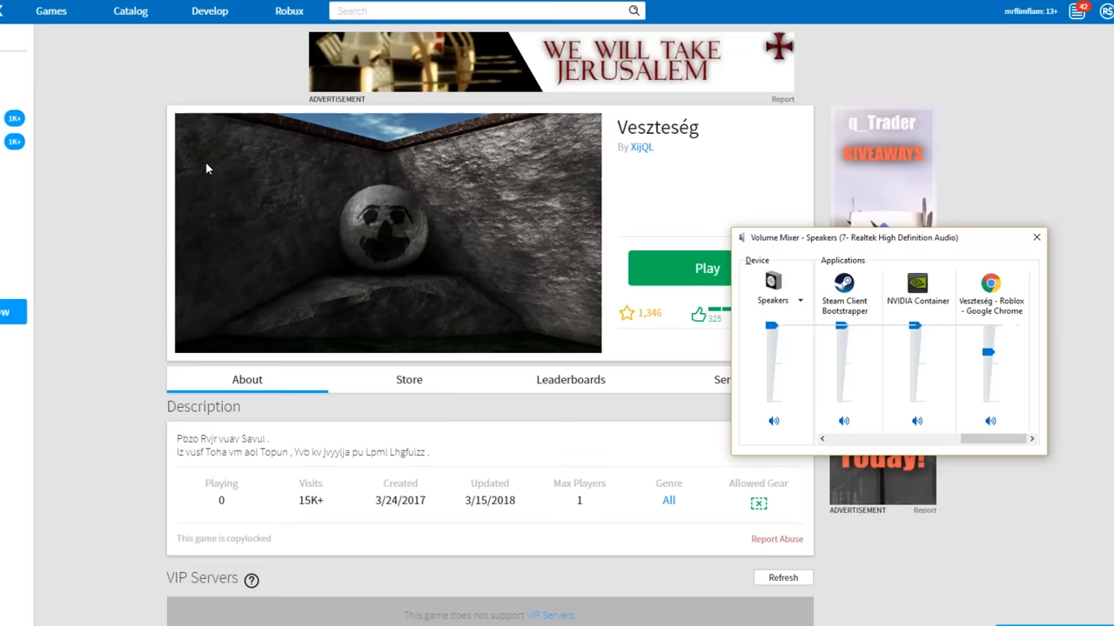
Leave the game page and reach the Roblox's Myths group via the rust_010 profile's groups.
left_click(1035, 236)
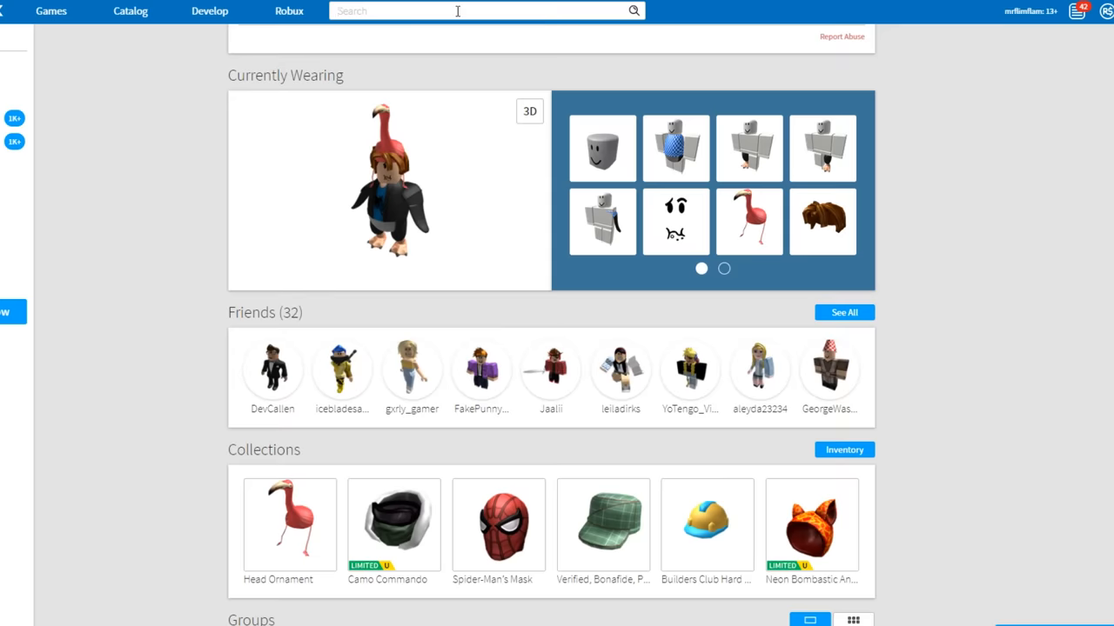
type("rust_010")
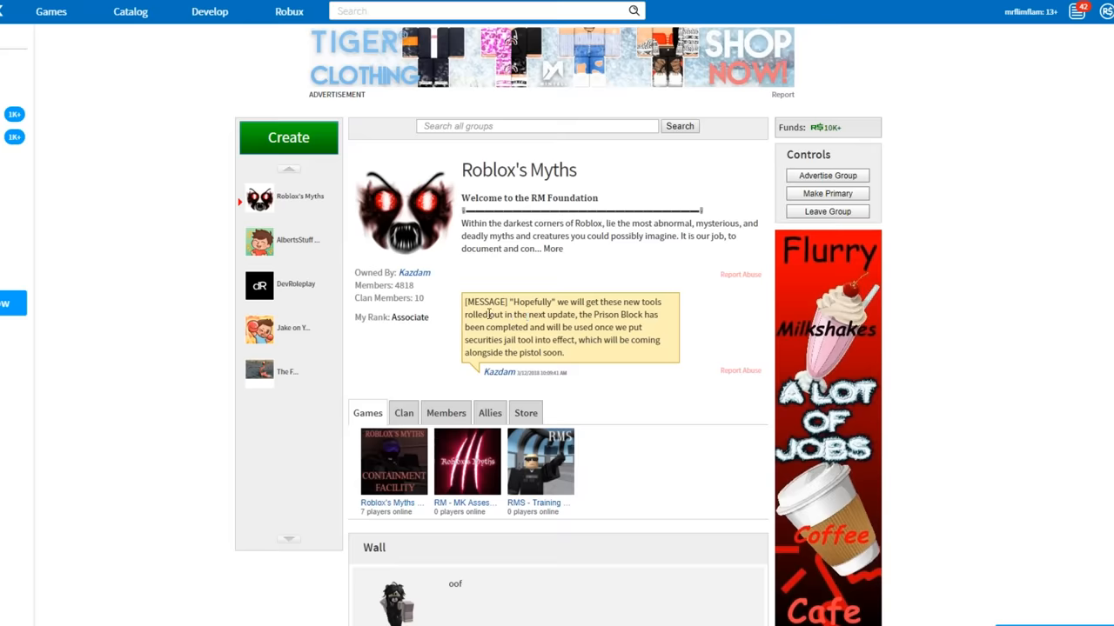
scroll("down", 3)
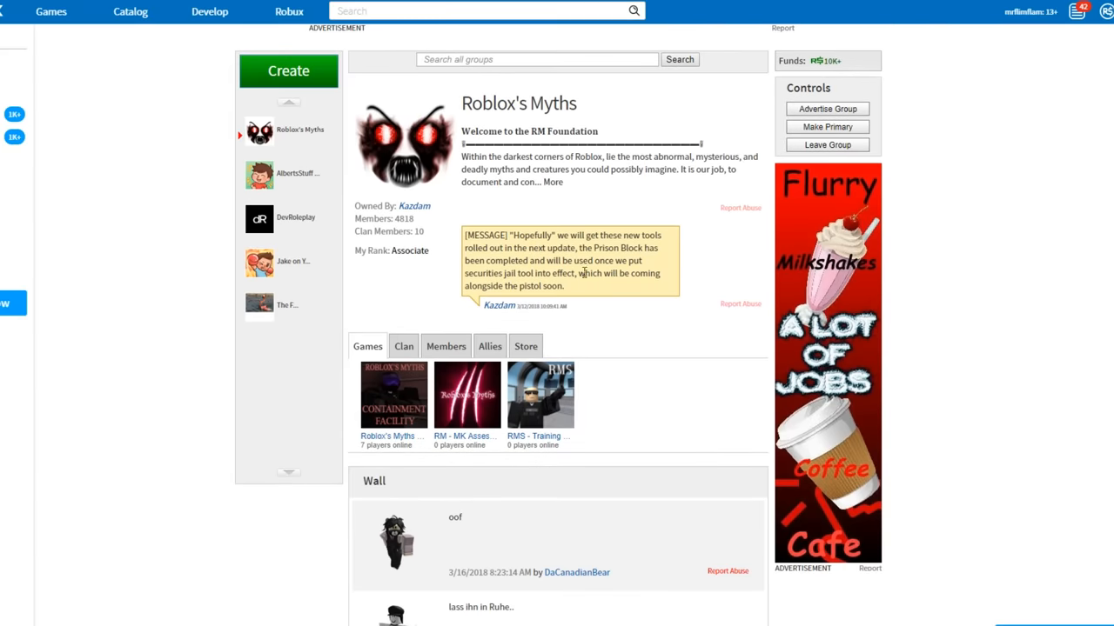
Expand the group's full description with 'More', read it, and return to the Roblox home page.
left_click(551, 183)
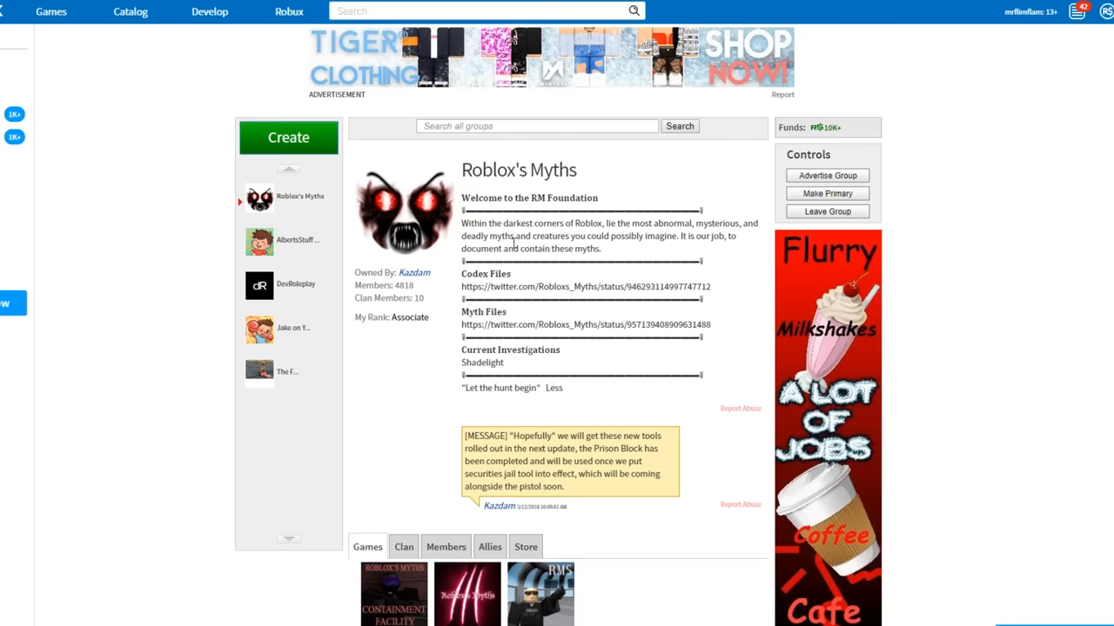
scroll("down", 3)
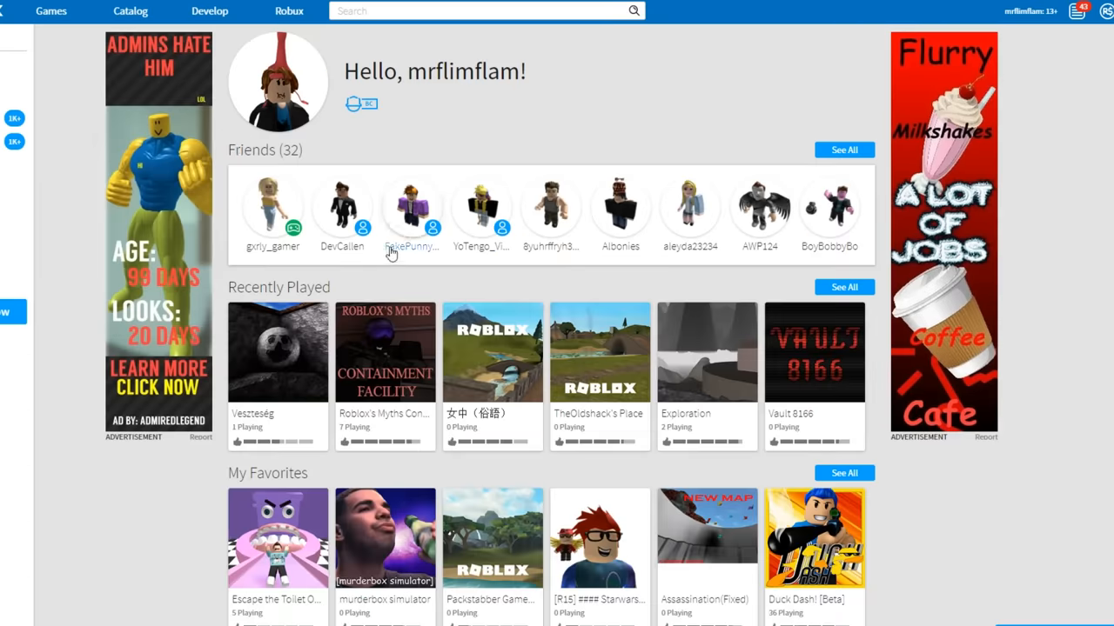
scroll("down", 3)
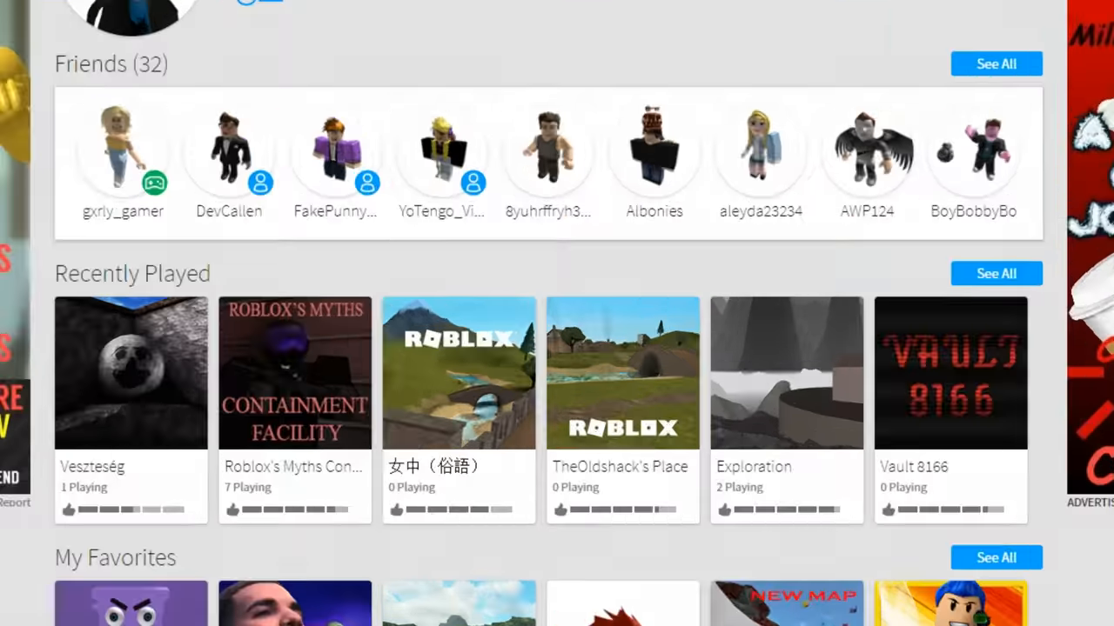